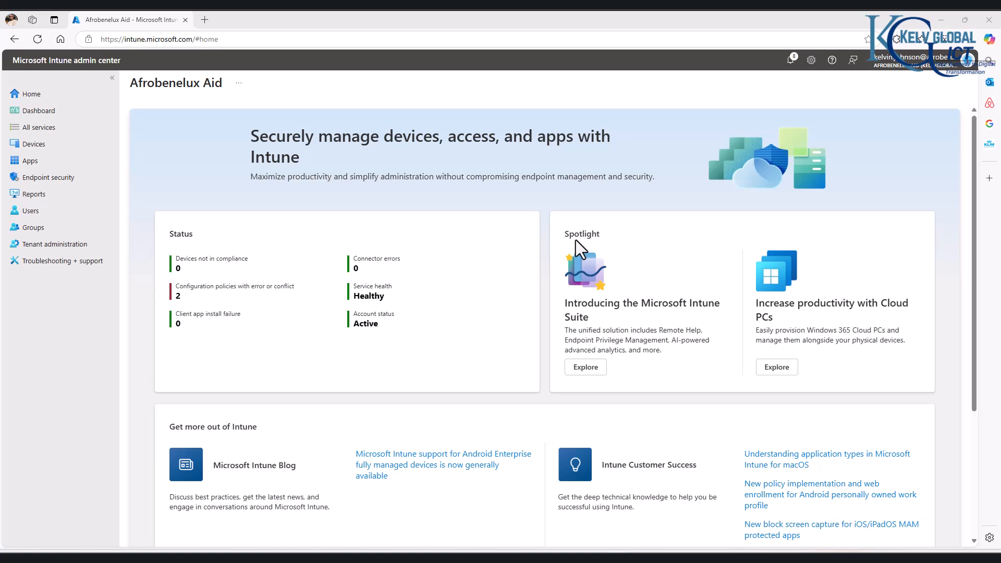
{"action": "mouse_move", "coordinate": [529, 260]}
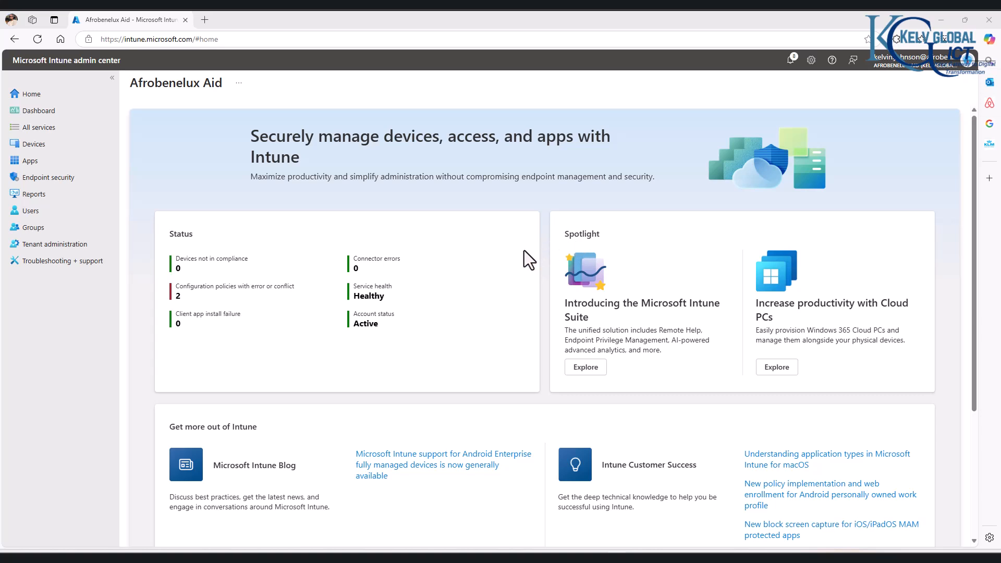
{"action": "mouse_move", "coordinate": [507, 264]}
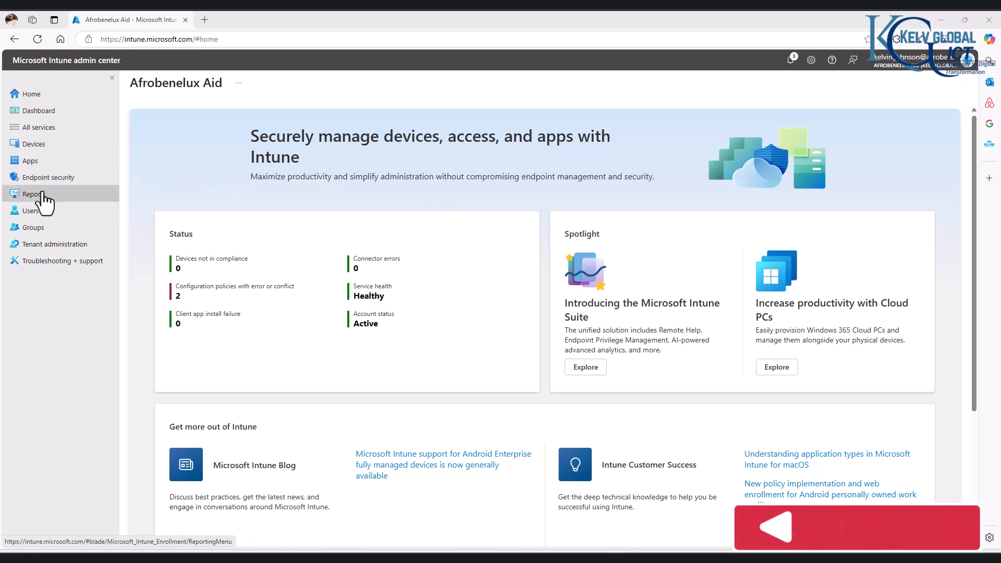
Navigate Reports > Device compliance > Reports and bring up the Device compliance organizational report.
{"action": "left_click", "coordinate": [33, 194]}
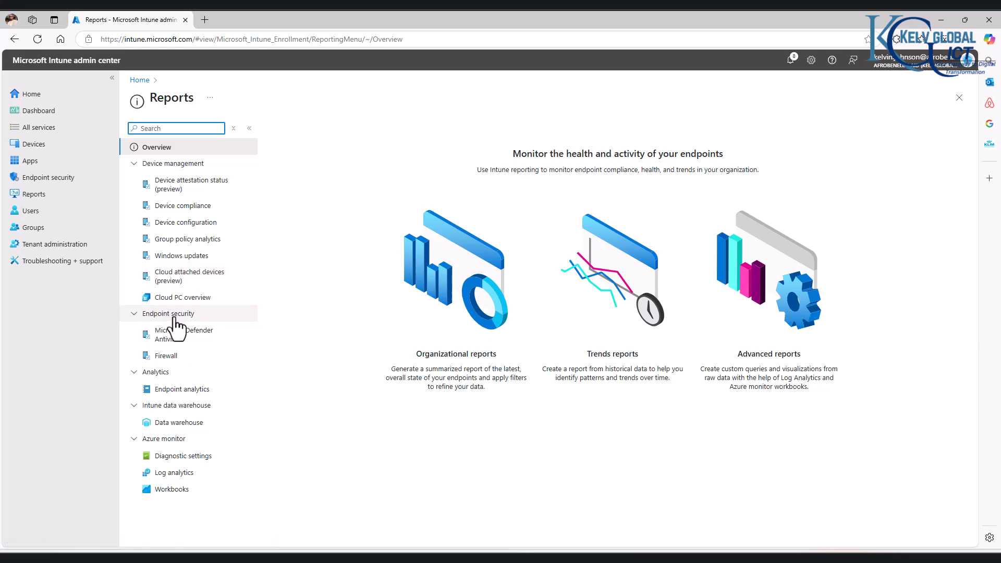
{"action": "mouse_move", "coordinate": [153, 371]}
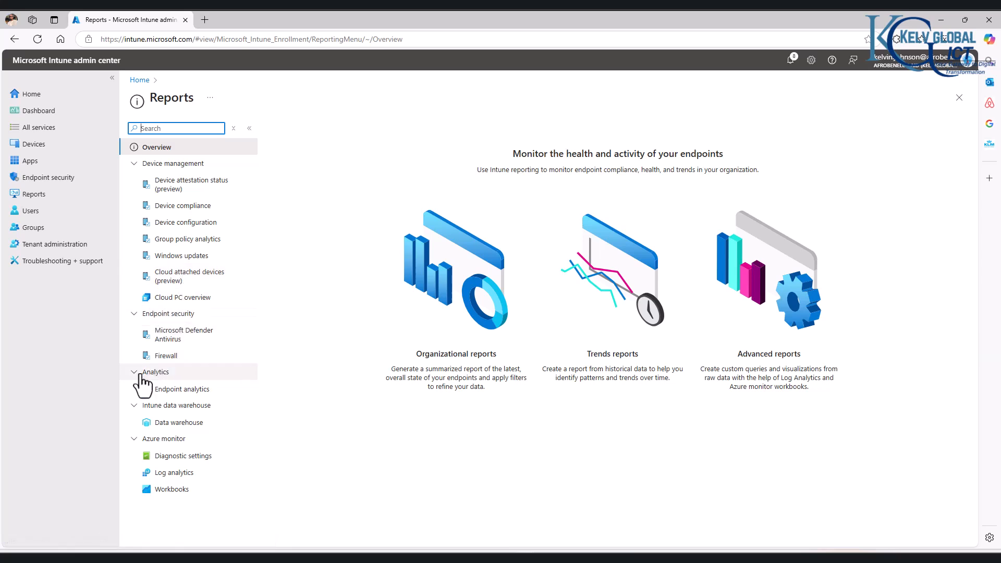
{"action": "mouse_move", "coordinate": [181, 389]}
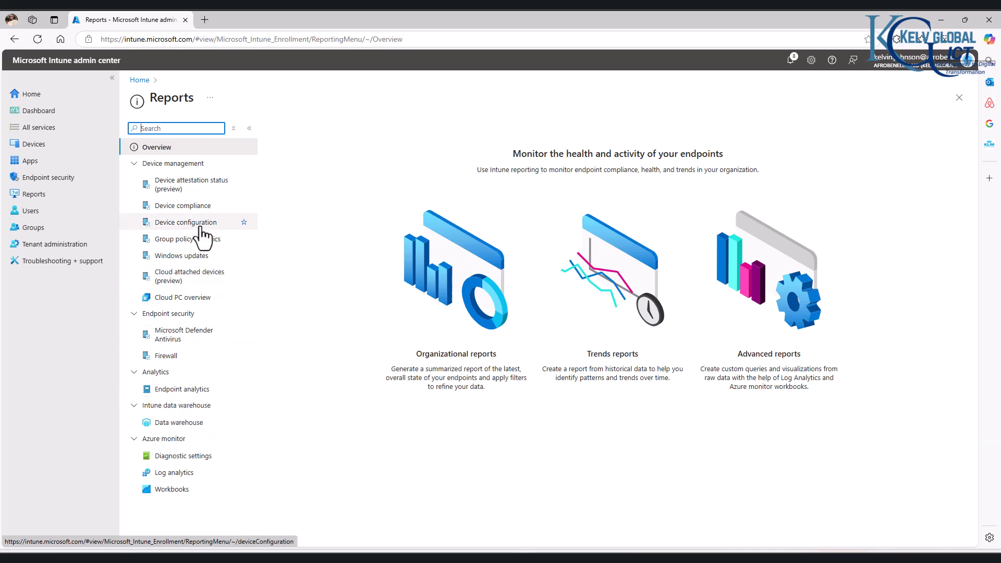
{"action": "left_click", "coordinate": [183, 206]}
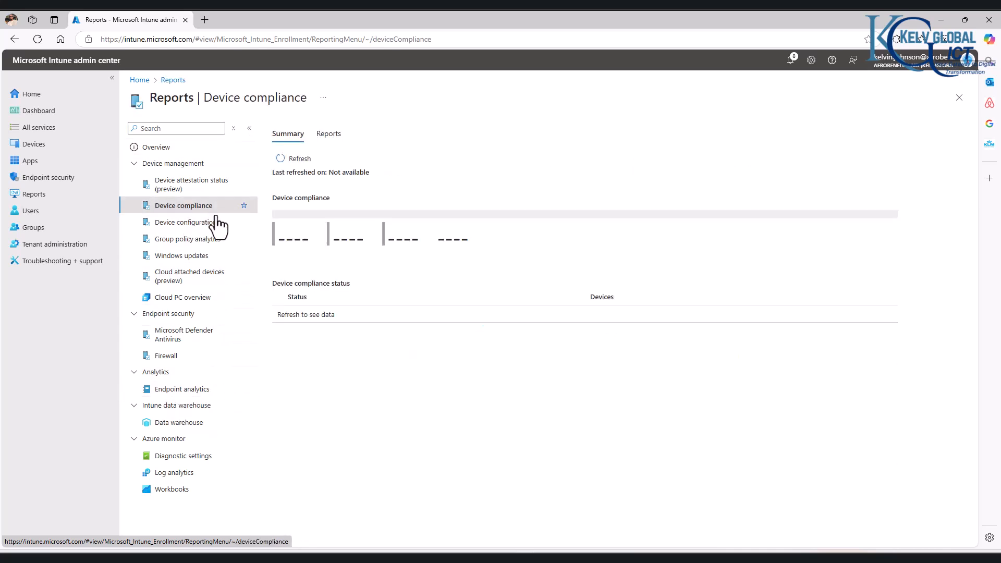
{"action": "left_click", "coordinate": [329, 133]}
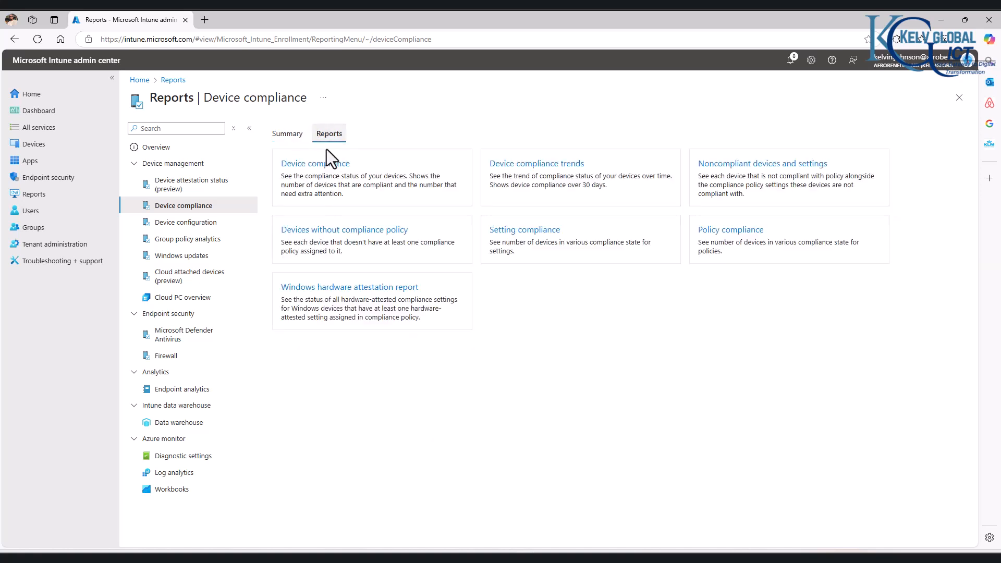
{"action": "left_click", "coordinate": [314, 163]}
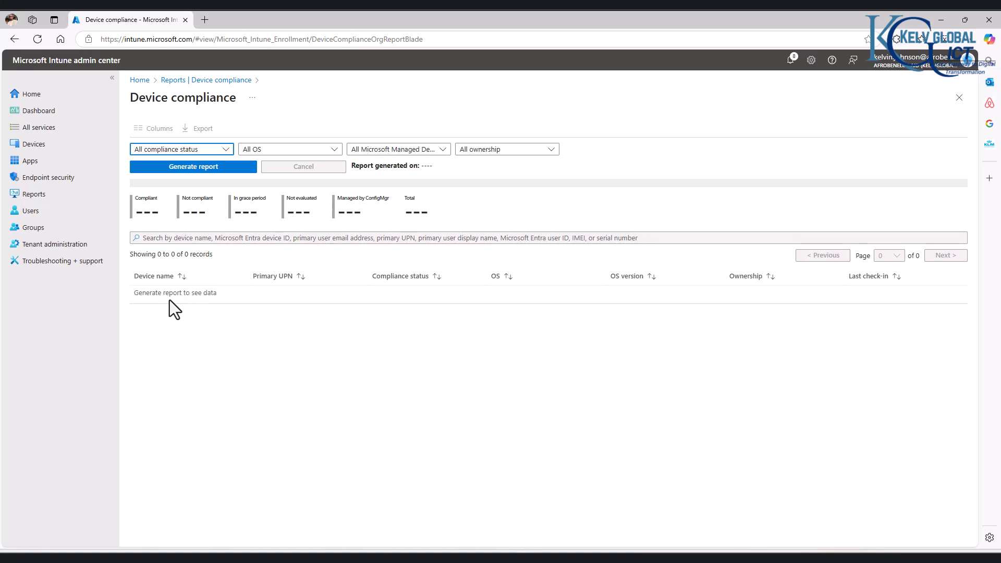
Generate the Device compliance report and dismiss the generation notification.
{"action": "left_click", "coordinate": [192, 167]}
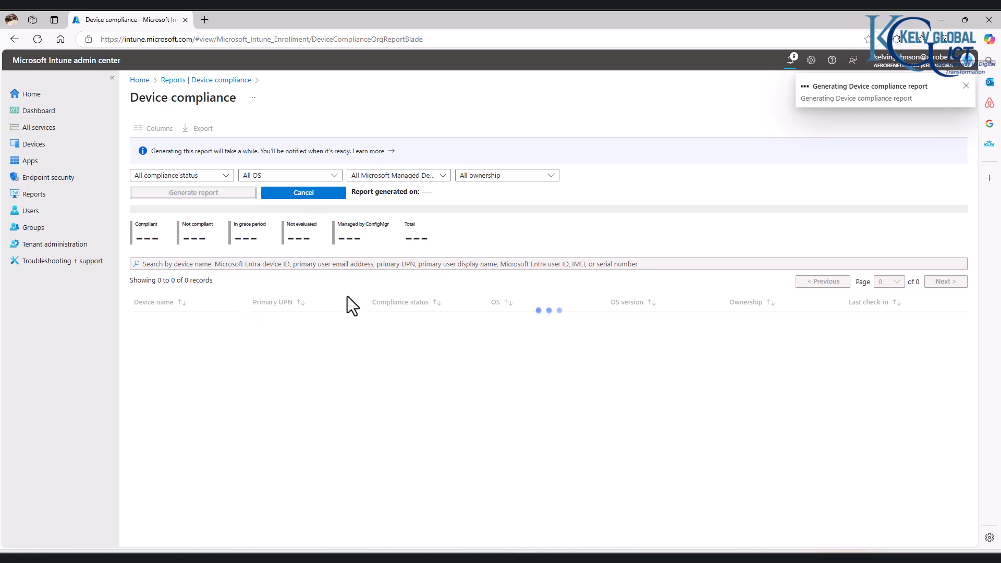
{"action": "mouse_move", "coordinate": [470, 313]}
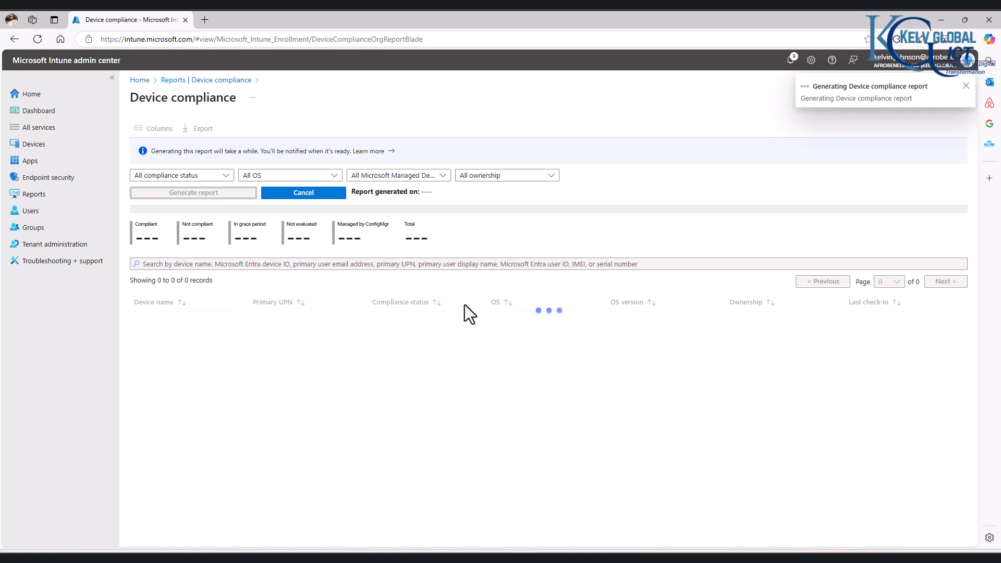
{"action": "left_click", "coordinate": [966, 86]}
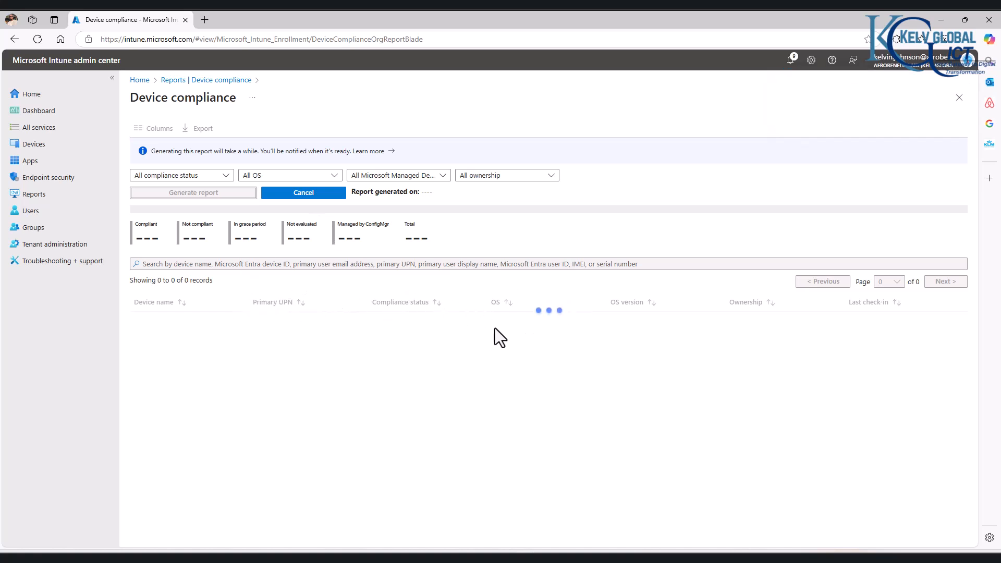
{"action": "mouse_move", "coordinate": [558, 331]}
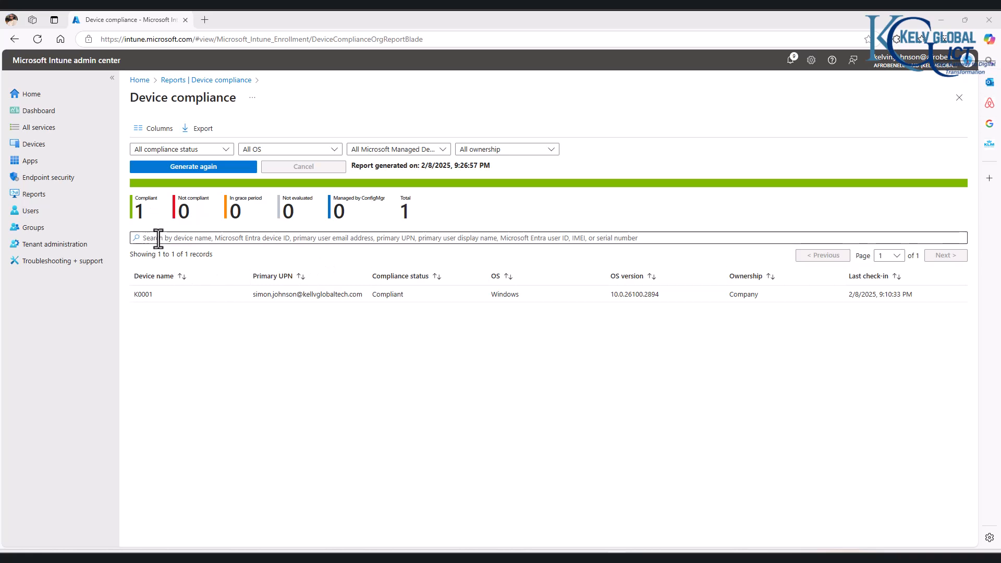
{"action": "mouse_move", "coordinate": [148, 226]}
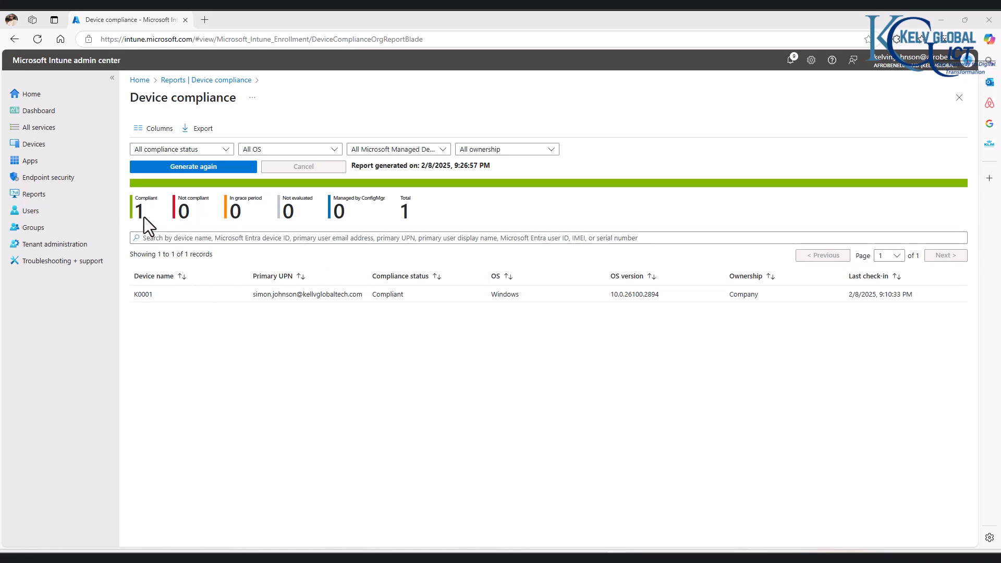
{"action": "mouse_move", "coordinate": [162, 220]}
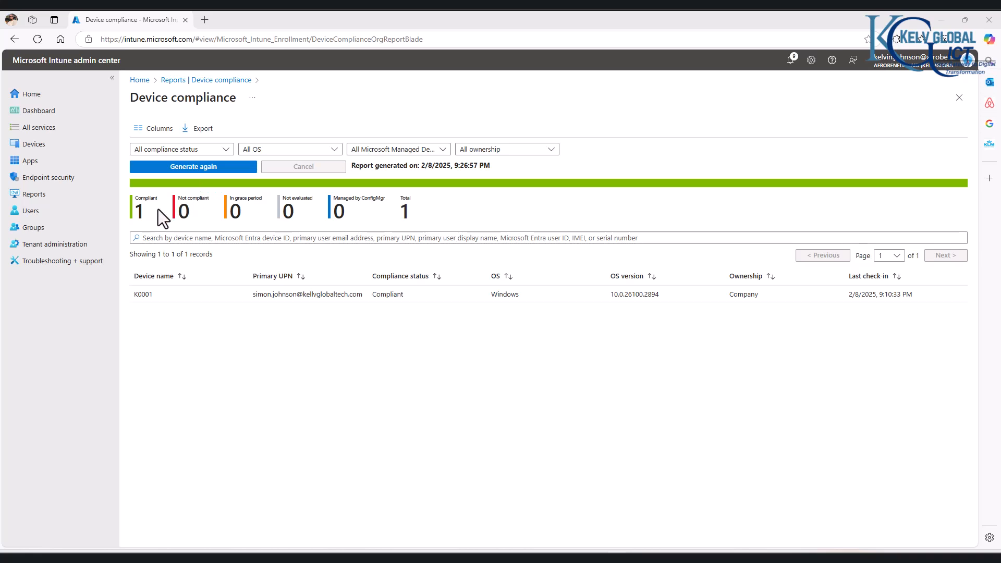
{"action": "mouse_move", "coordinate": [157, 220]}
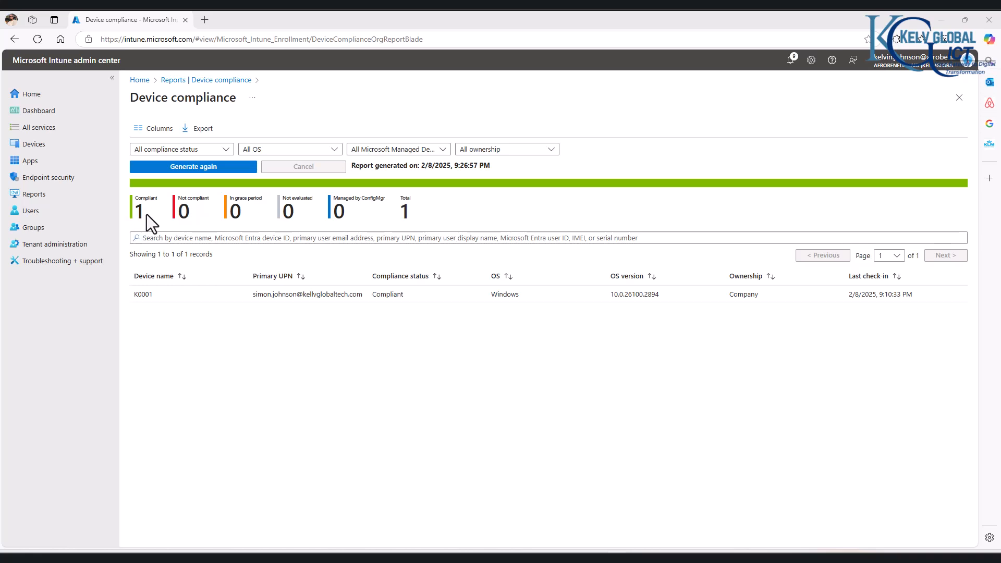
{"action": "mouse_move", "coordinate": [186, 217]}
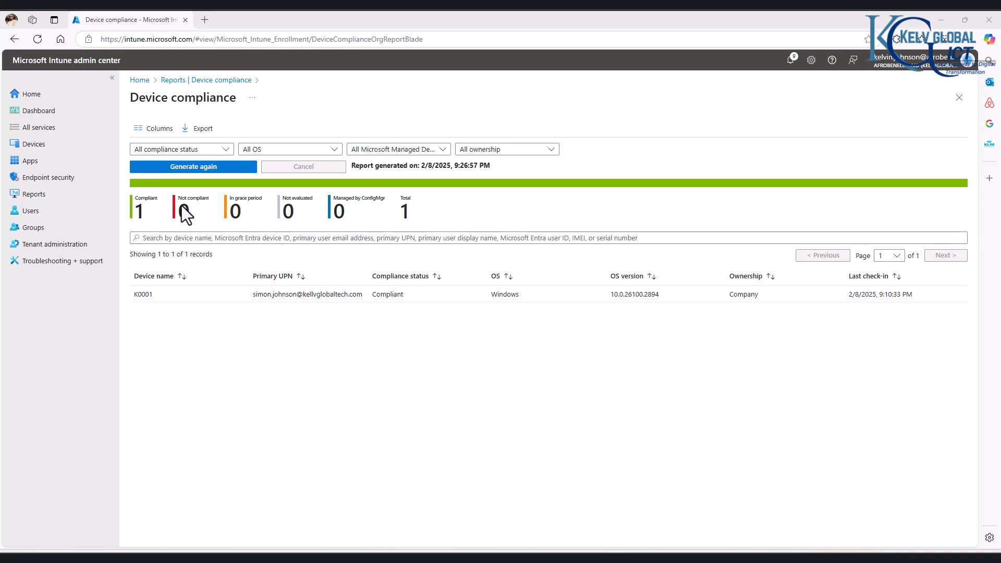
{"action": "mouse_move", "coordinate": [255, 212]}
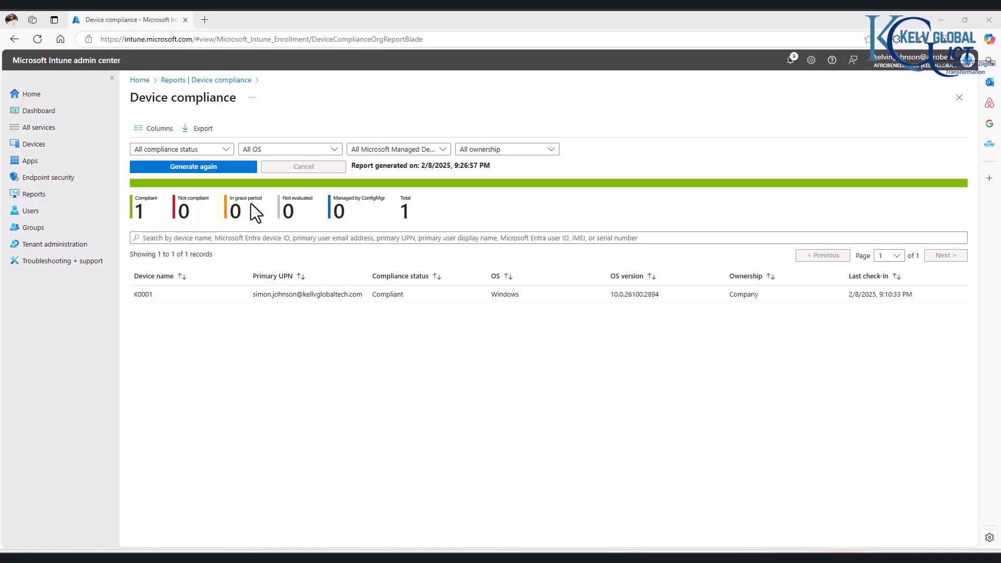
{"action": "mouse_move", "coordinate": [321, 228]}
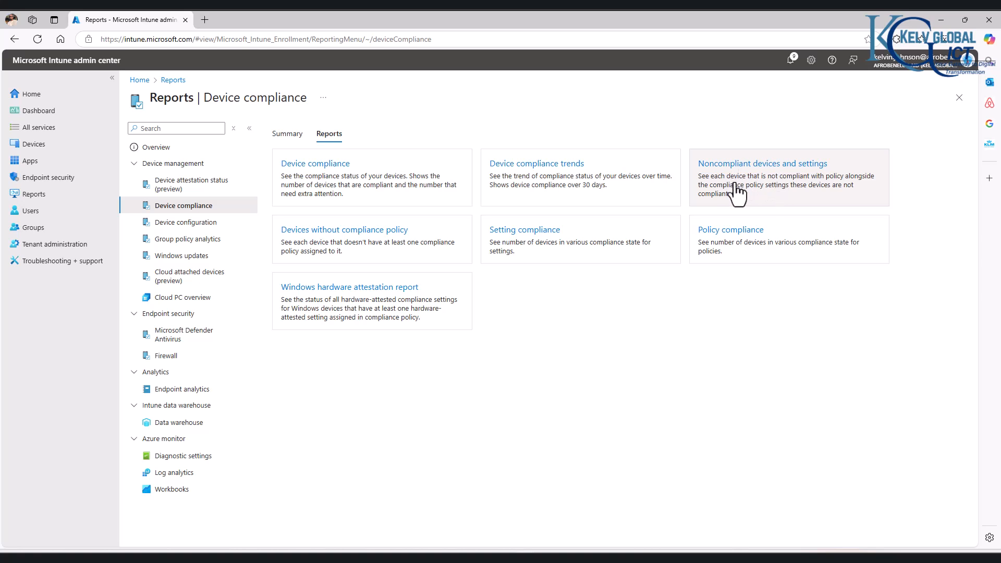
{"action": "mouse_move", "coordinate": [388, 217]}
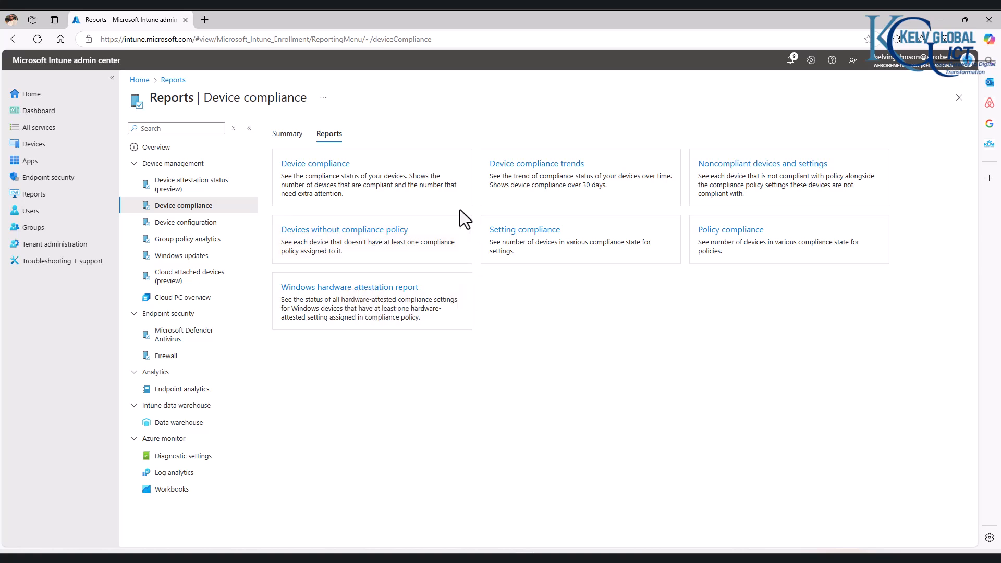
{"action": "mouse_move", "coordinate": [525, 240]}
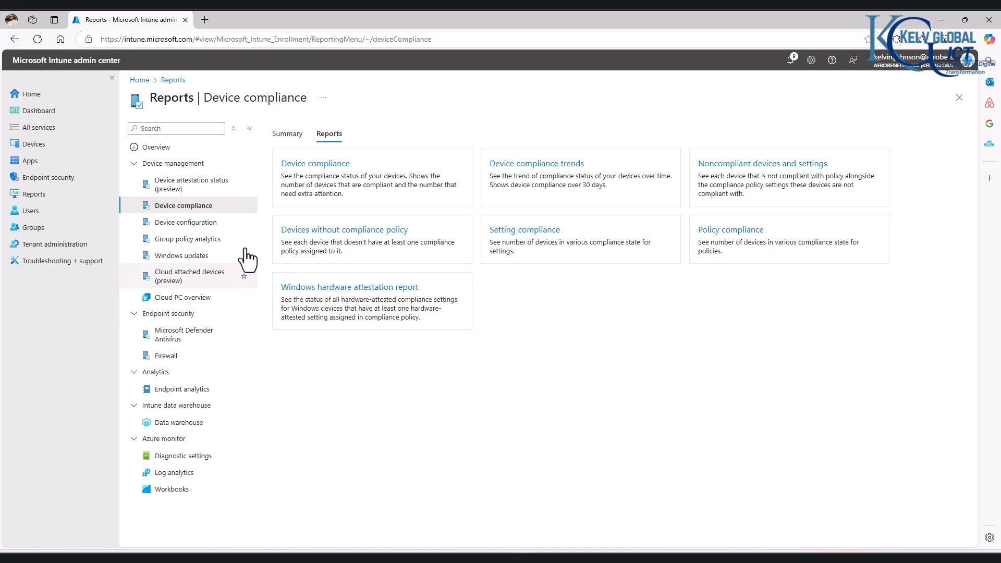
Show the Device configuration reports list offering Profile configuration status.
{"action": "left_click", "coordinate": [187, 221]}
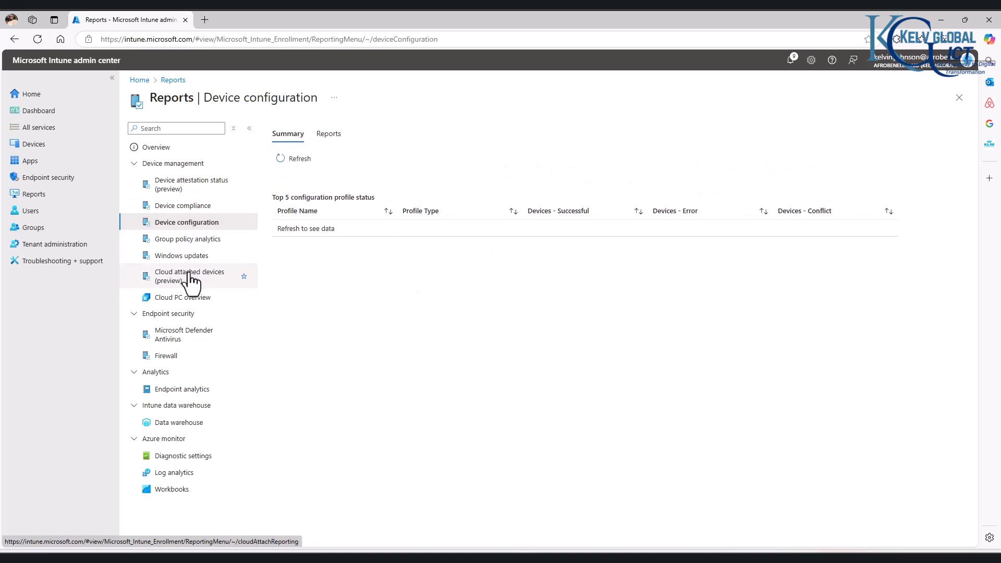
{"action": "left_click", "coordinate": [329, 134]}
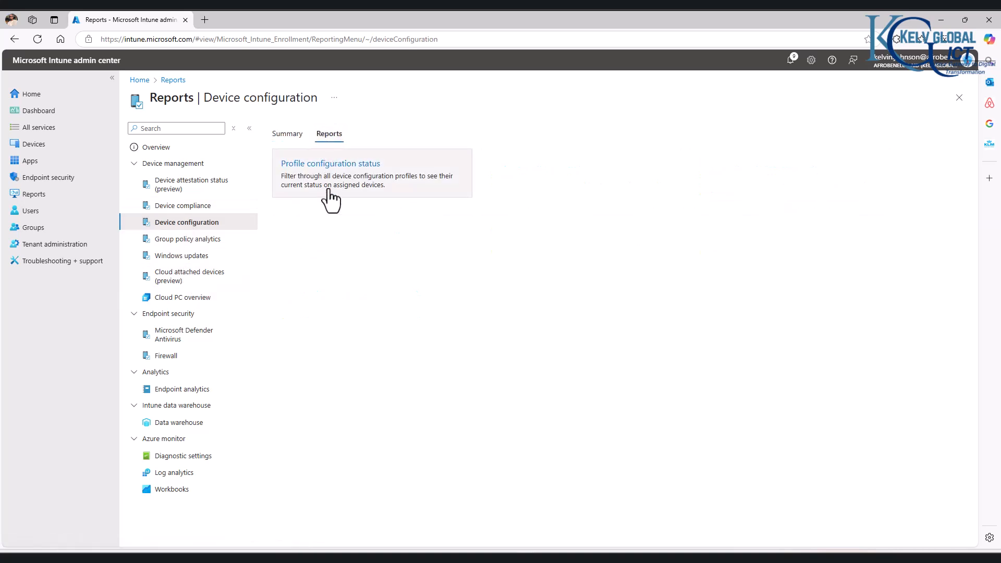
Generate the Profile configuration status report with OS and Profile Type left as All.
{"action": "left_click", "coordinate": [331, 164]}
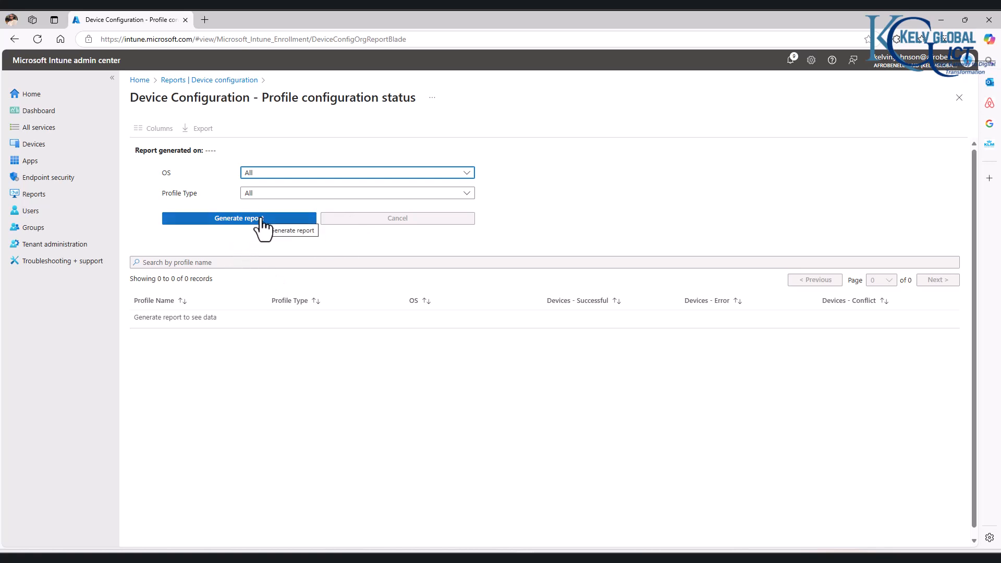
{"action": "left_click", "coordinate": [239, 218]}
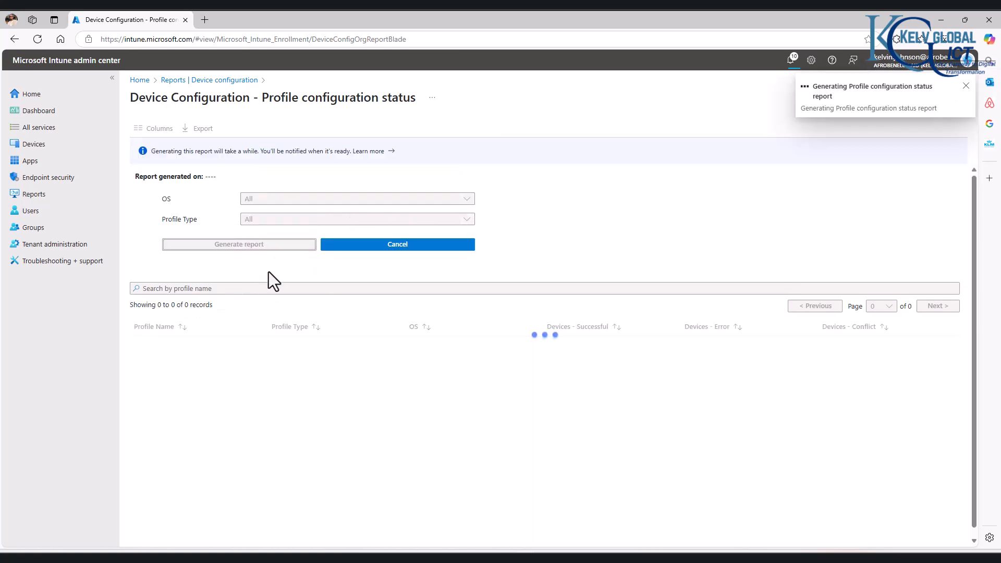
{"action": "mouse_move", "coordinate": [604, 292]}
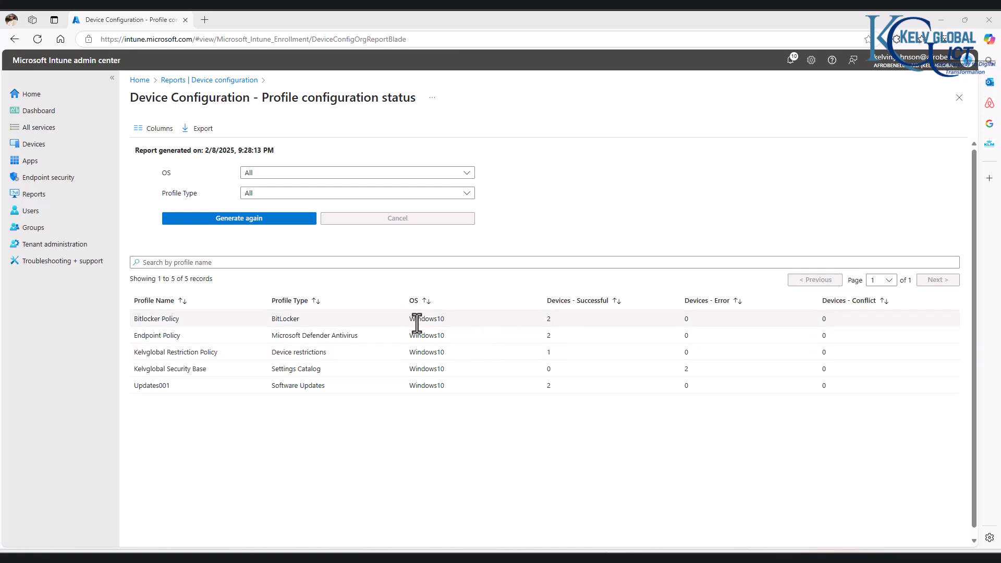
{"action": "mouse_move", "coordinate": [453, 361]}
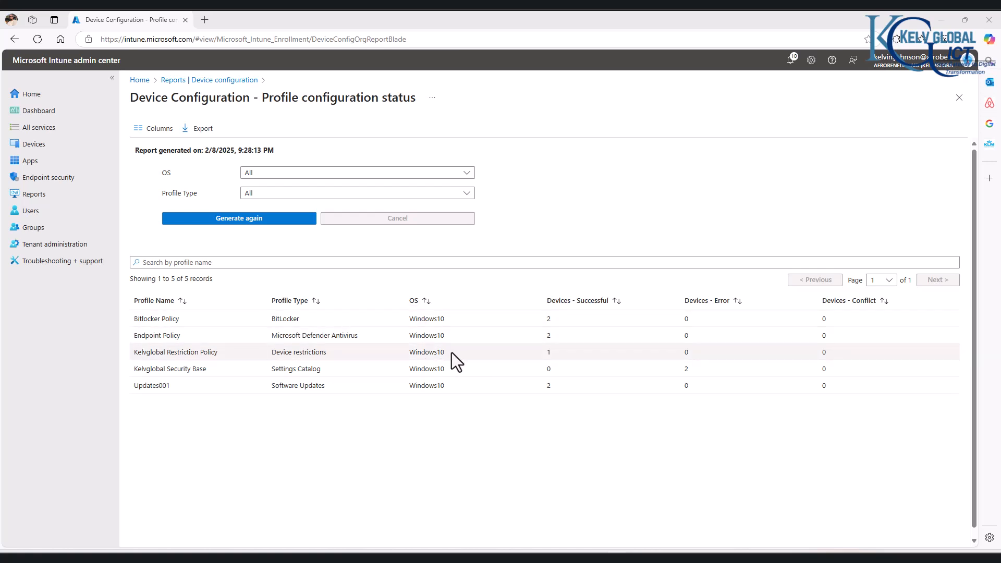
{"action": "mouse_move", "coordinate": [432, 368]}
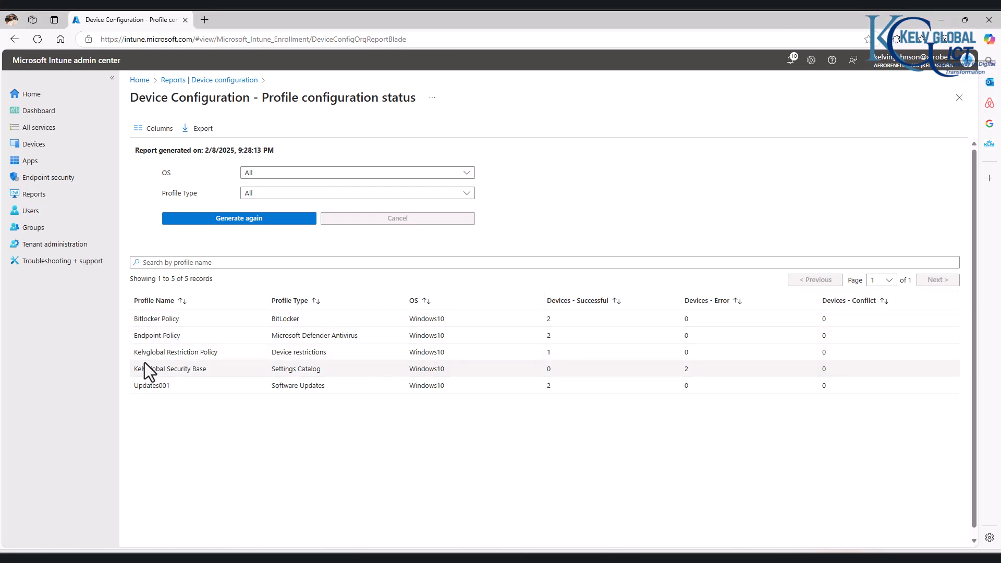
{"action": "double_click", "coordinate": [169, 368]}
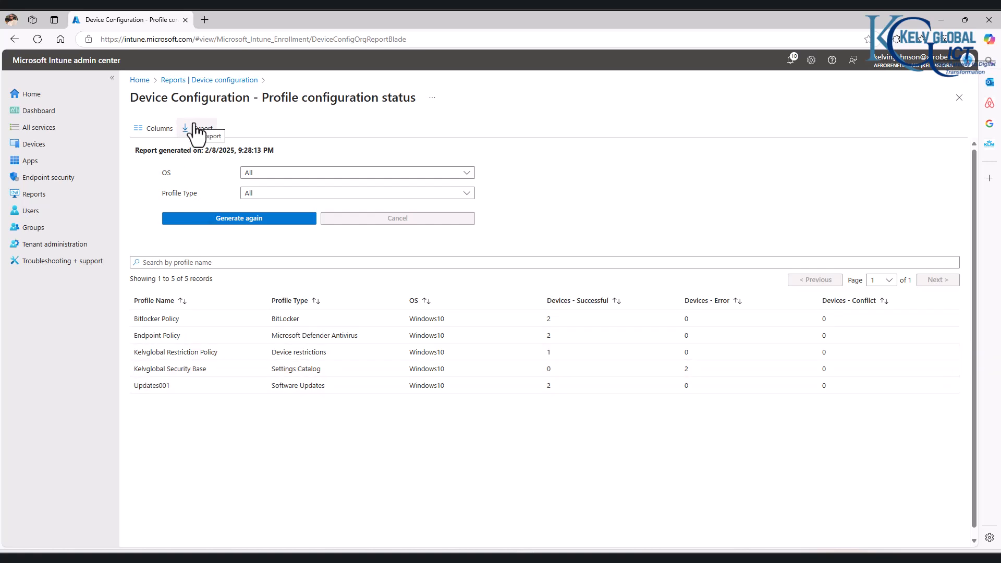
Export the Profile configuration status report as a compressed CSV, confirming with Yes.
{"action": "left_click", "coordinate": [201, 128]}
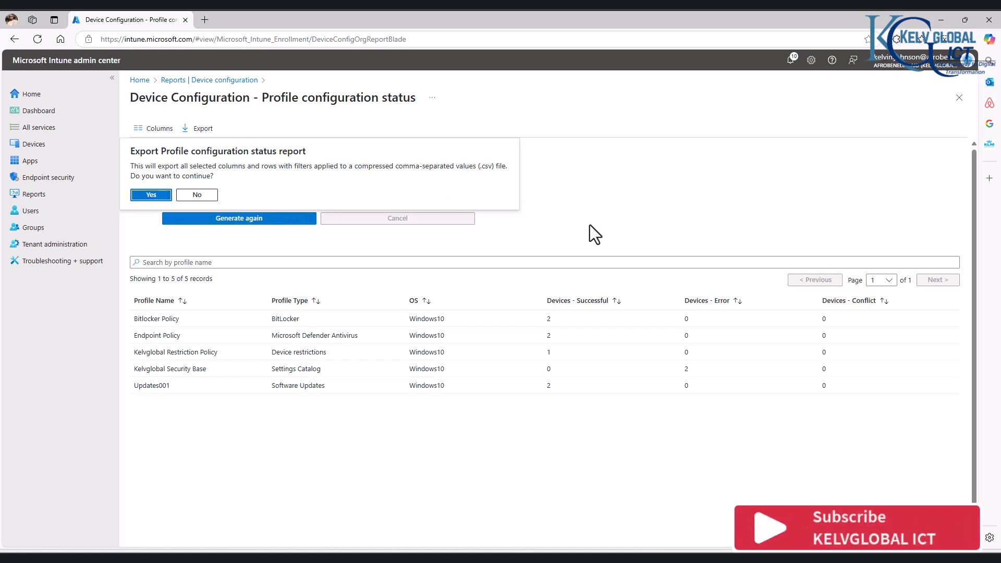
{"action": "left_click", "coordinate": [150, 195]}
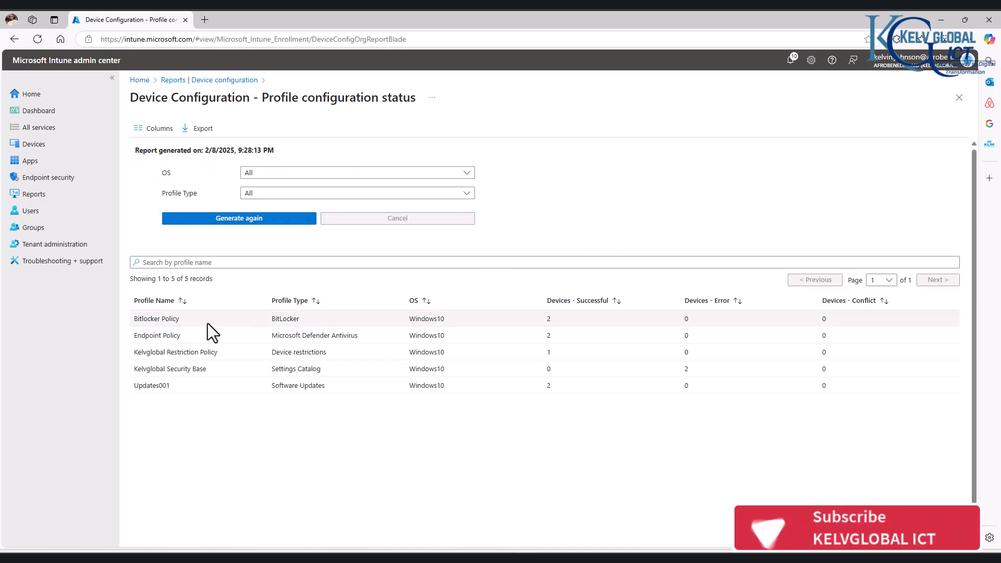
{"action": "left_click", "coordinate": [157, 320]}
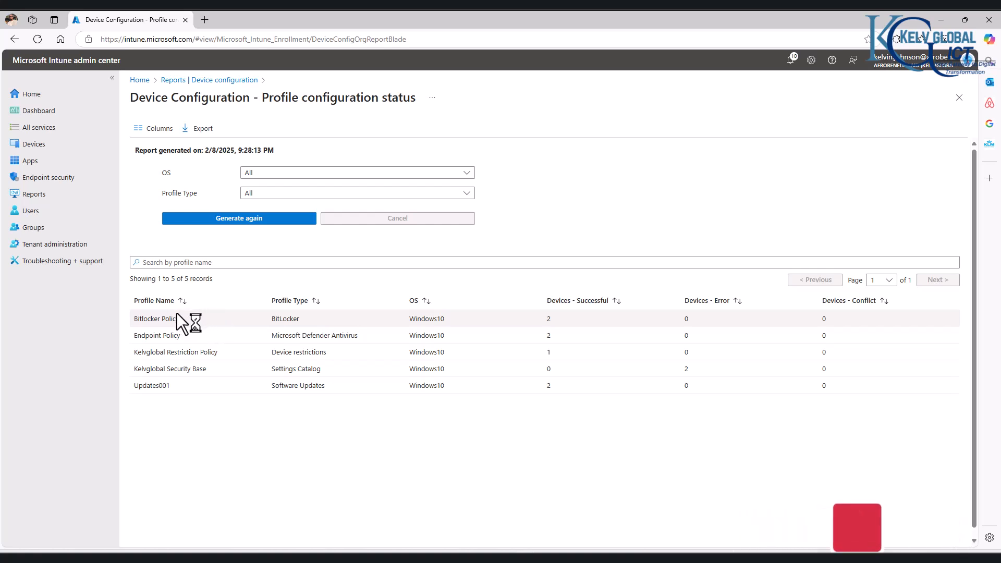
{"action": "mouse_move", "coordinate": [172, 343]}
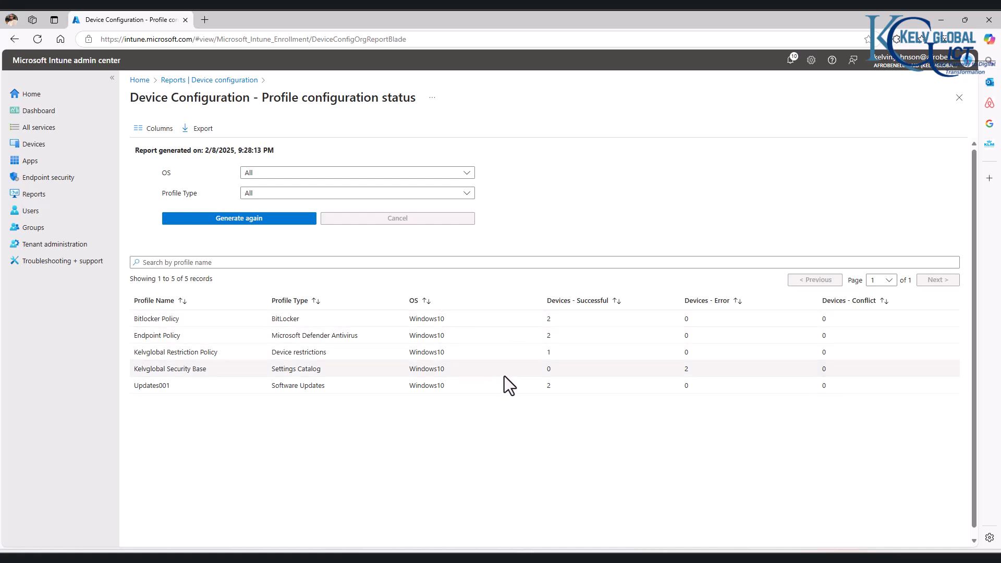
Check the Group policy analytics reports list, then show the Windows updates reports list.
{"action": "left_click", "coordinate": [959, 97]}
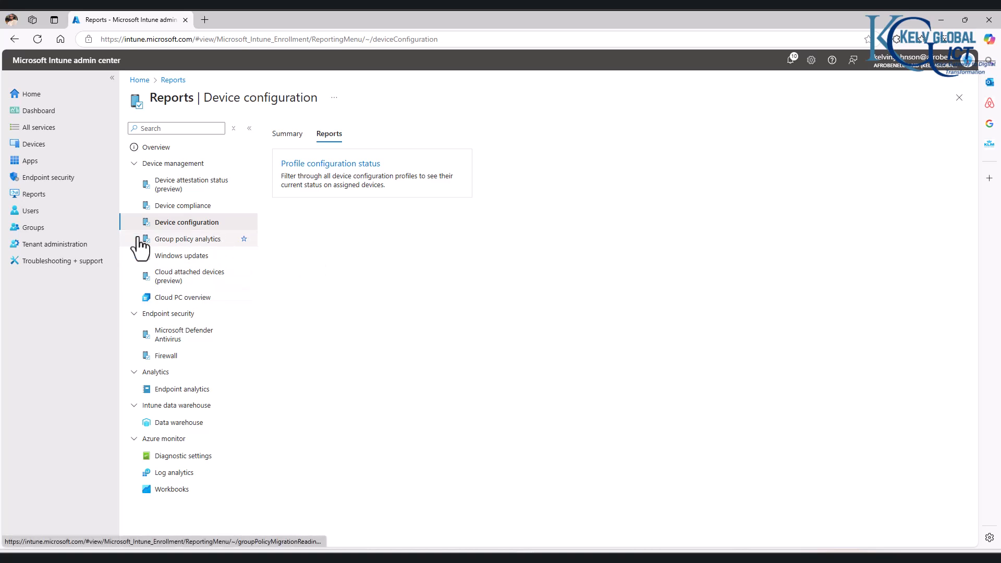
{"action": "left_click", "coordinate": [187, 238]}
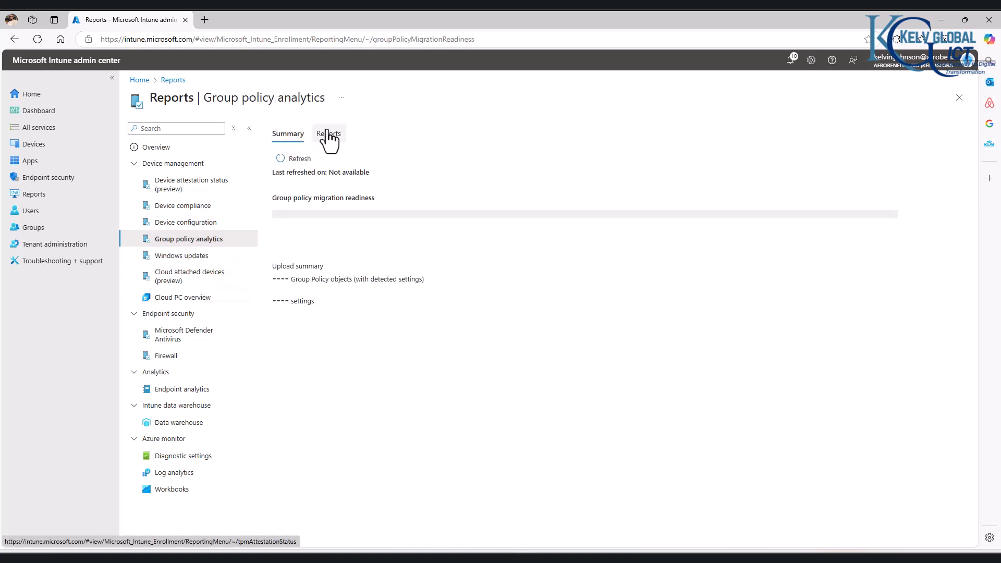
{"action": "left_click", "coordinate": [328, 134]}
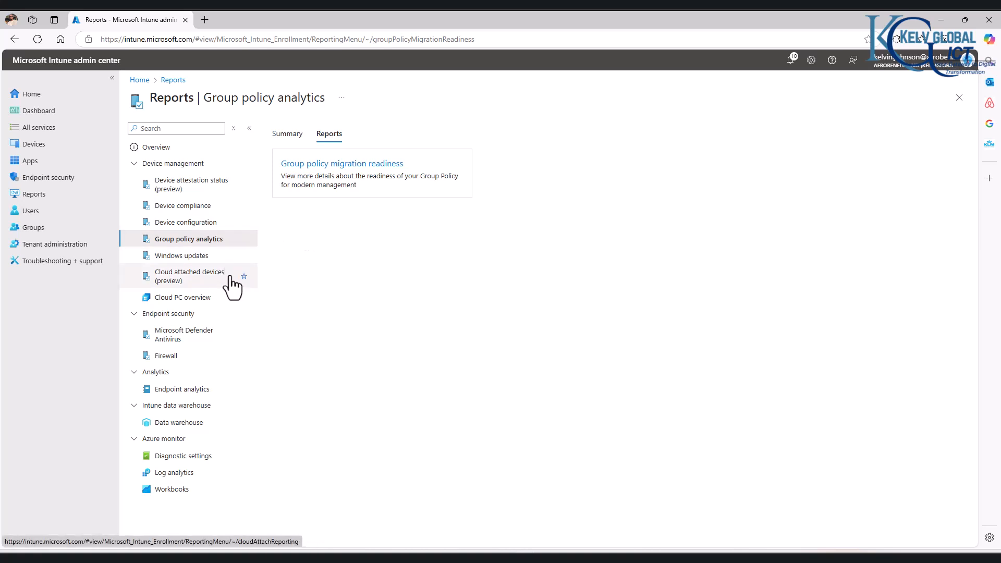
{"action": "left_click", "coordinate": [182, 255]}
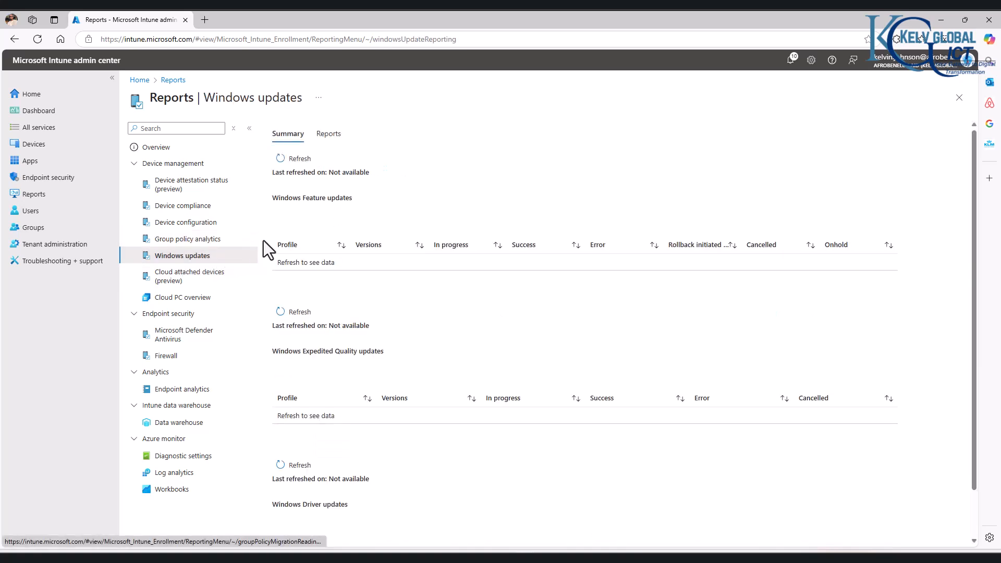
{"action": "left_click", "coordinate": [328, 133]}
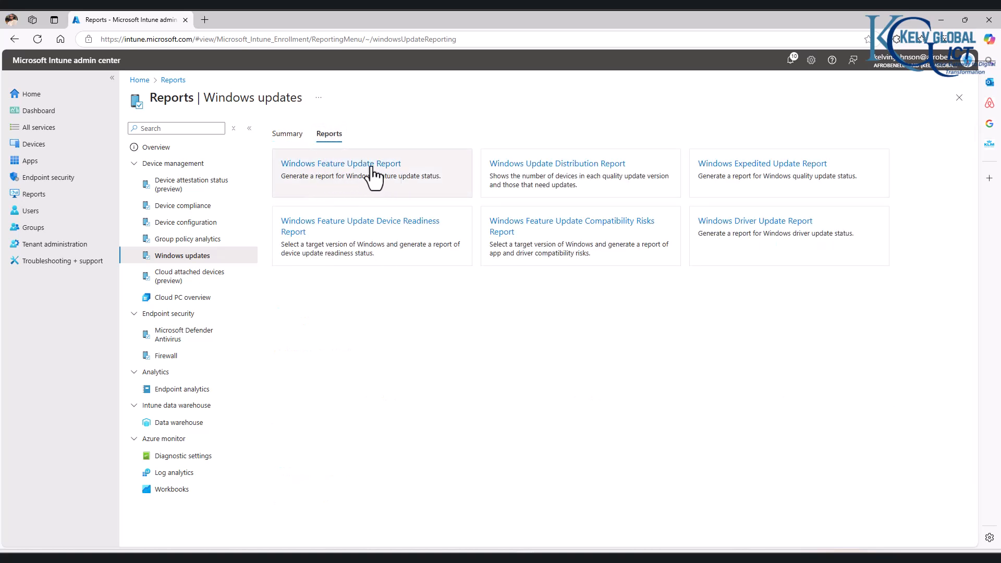
{"action": "left_click", "coordinate": [340, 164]}
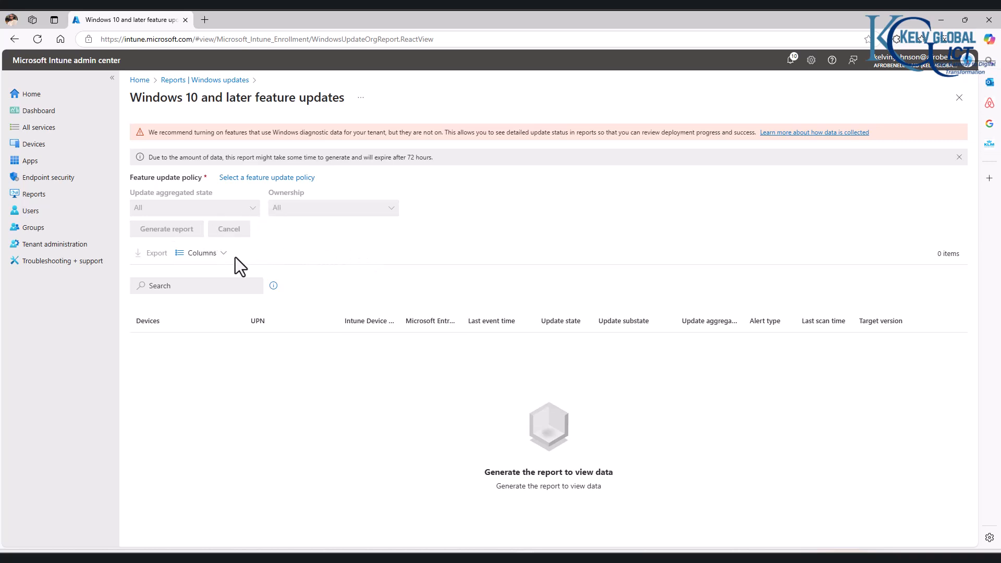
{"action": "mouse_move", "coordinate": [268, 147]}
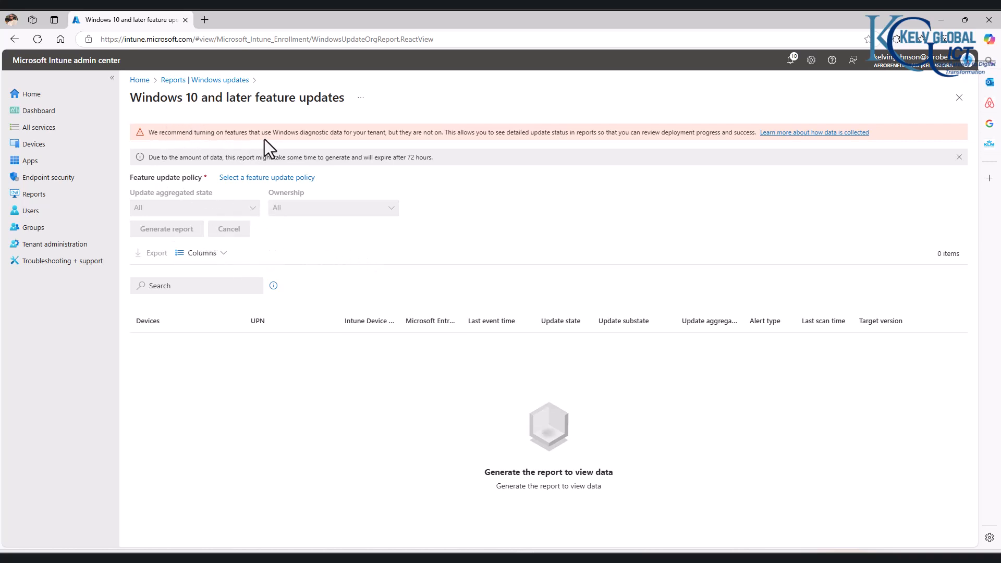
{"action": "left_click", "coordinate": [959, 97]}
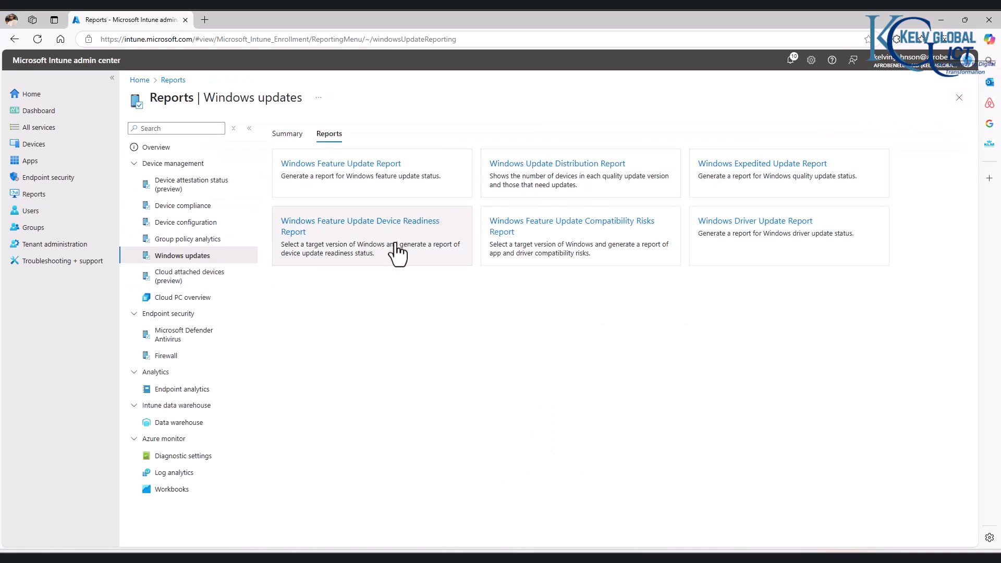
{"action": "mouse_move", "coordinate": [728, 241]}
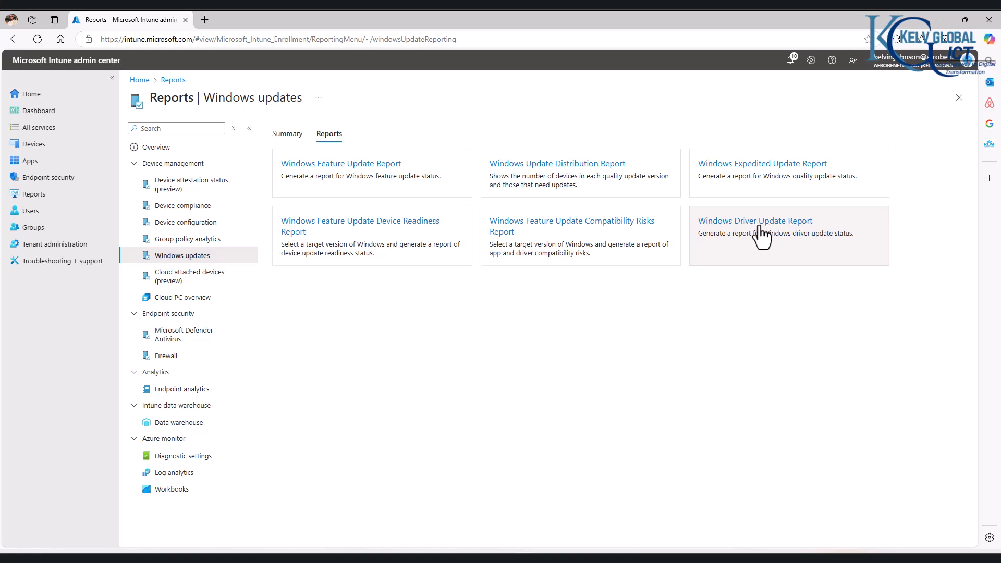
{"action": "left_click", "coordinate": [755, 220]}
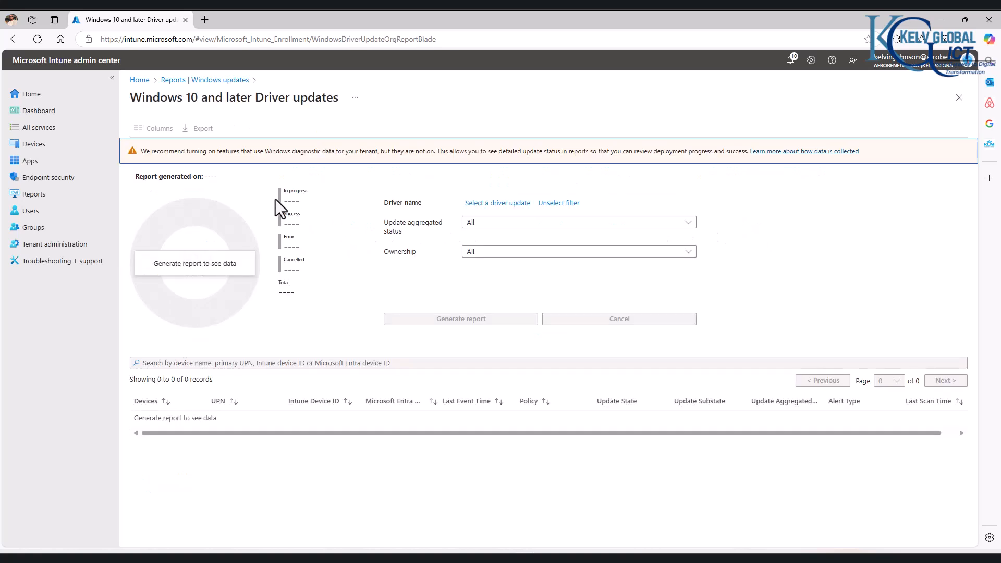
{"action": "mouse_move", "coordinate": [557, 444]}
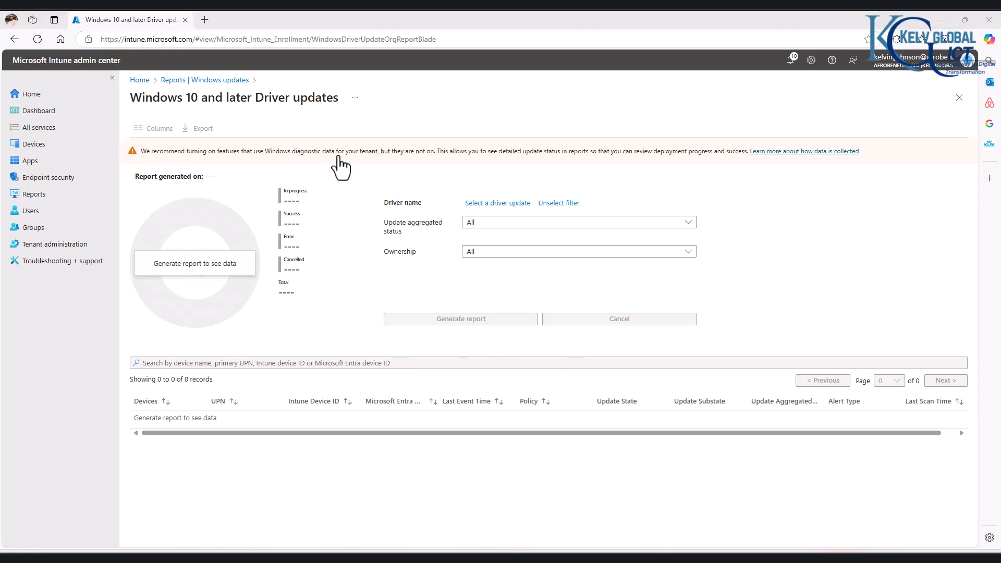
{"action": "mouse_move", "coordinate": [971, 107]}
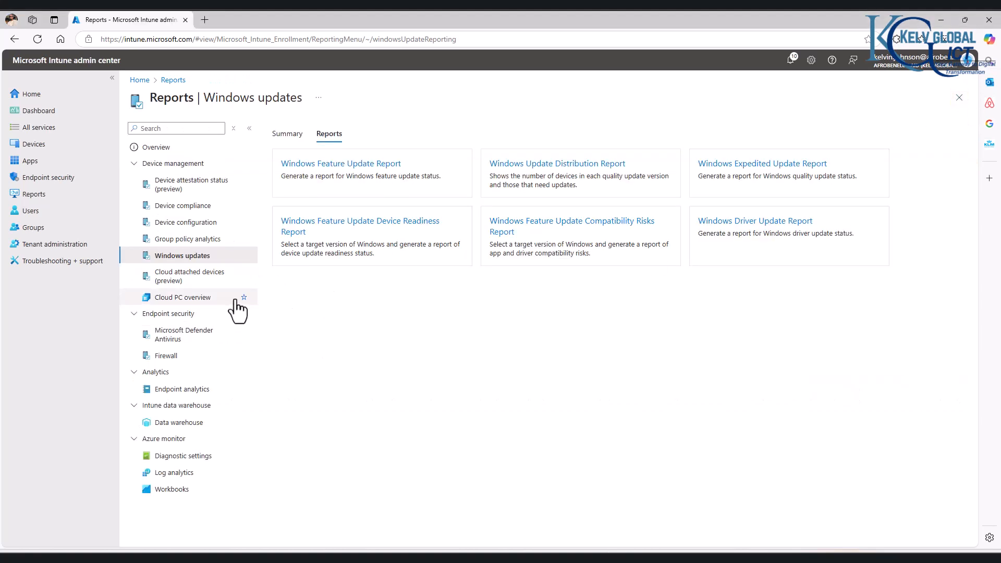
Generate the MDM Firewall status for Windows 10 and later report from the Firewall reports.
{"action": "left_click", "coordinate": [166, 354]}
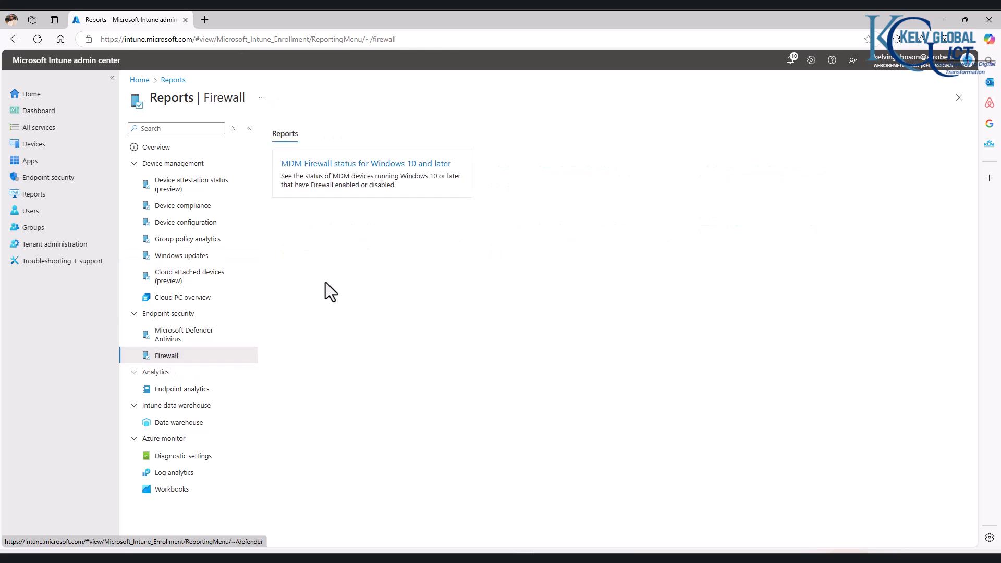
{"action": "mouse_move", "coordinate": [391, 175]}
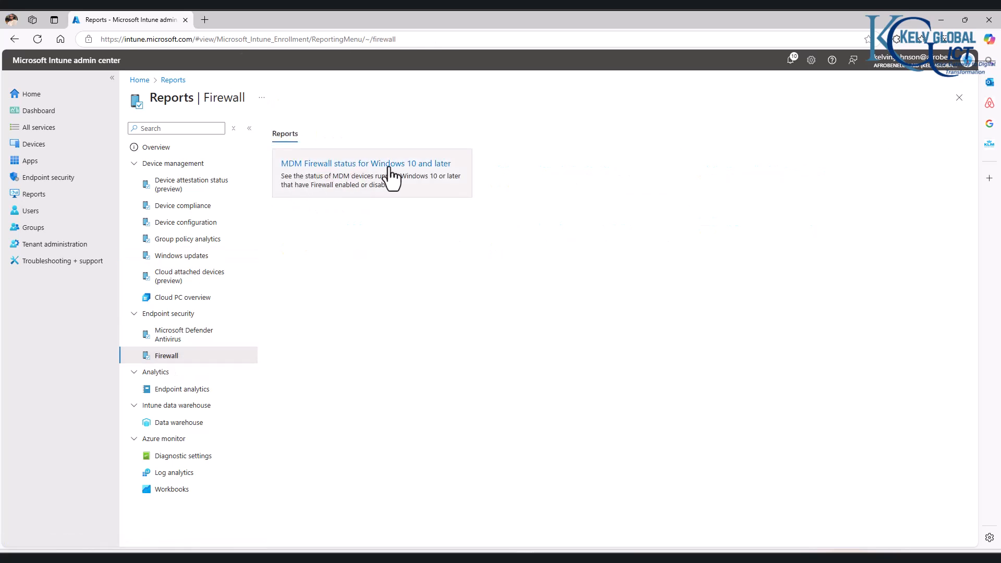
{"action": "left_click", "coordinate": [366, 164]}
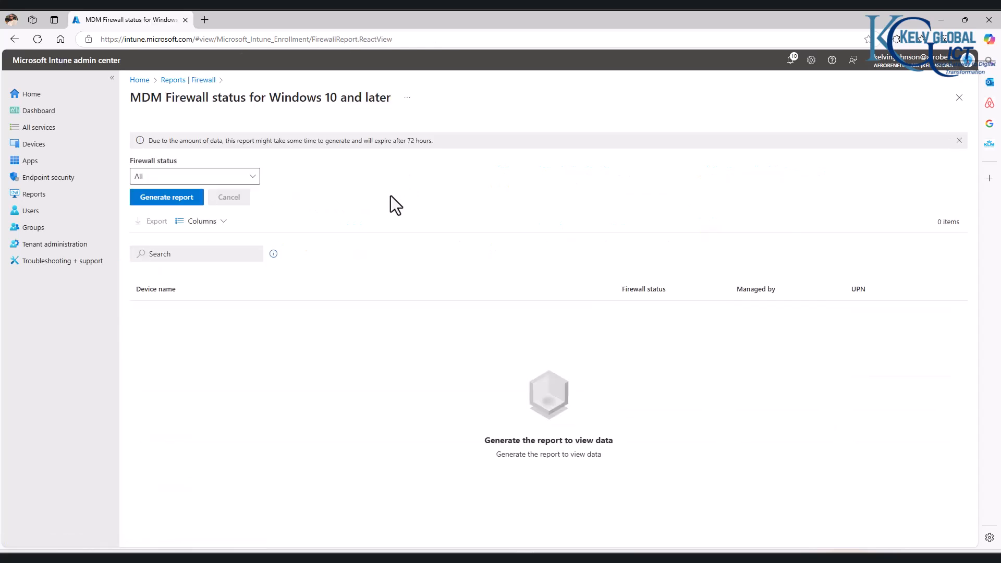
{"action": "left_click", "coordinate": [166, 197]}
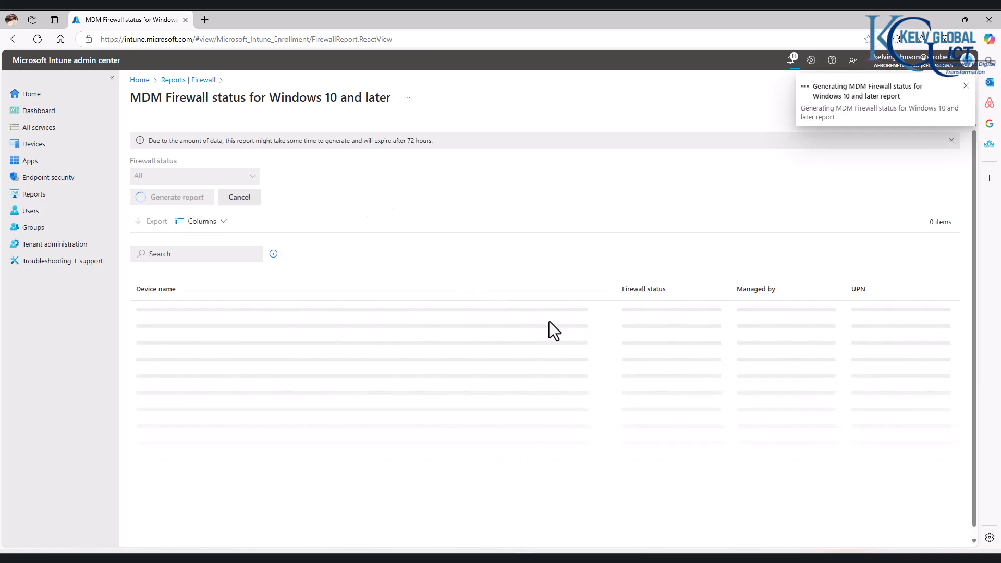
{"action": "mouse_move", "coordinate": [505, 327]}
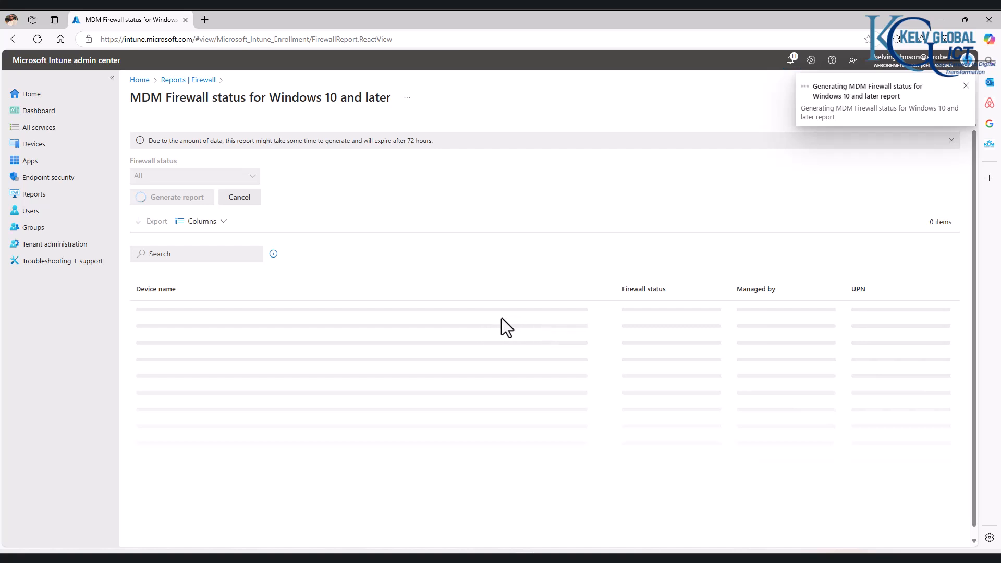
Dismiss the notifications and return to the Firewall reports list.
{"action": "left_click", "coordinate": [965, 86]}
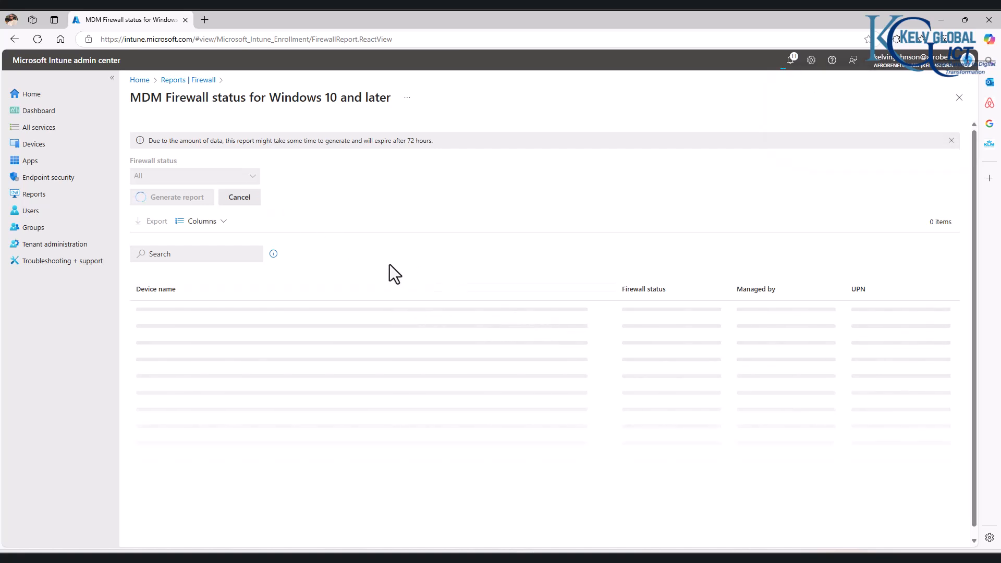
{"action": "mouse_move", "coordinate": [186, 159]}
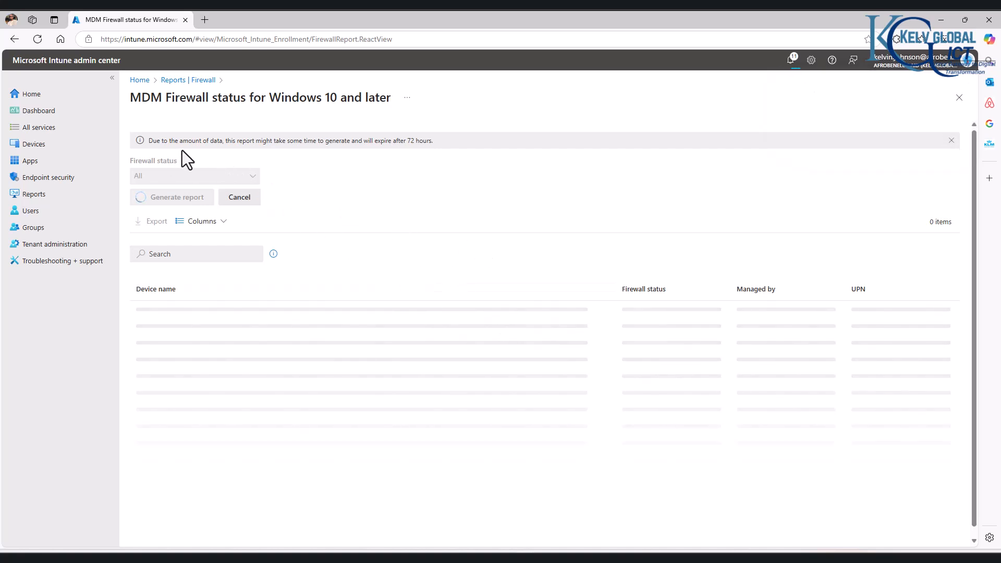
{"action": "mouse_move", "coordinate": [294, 157]}
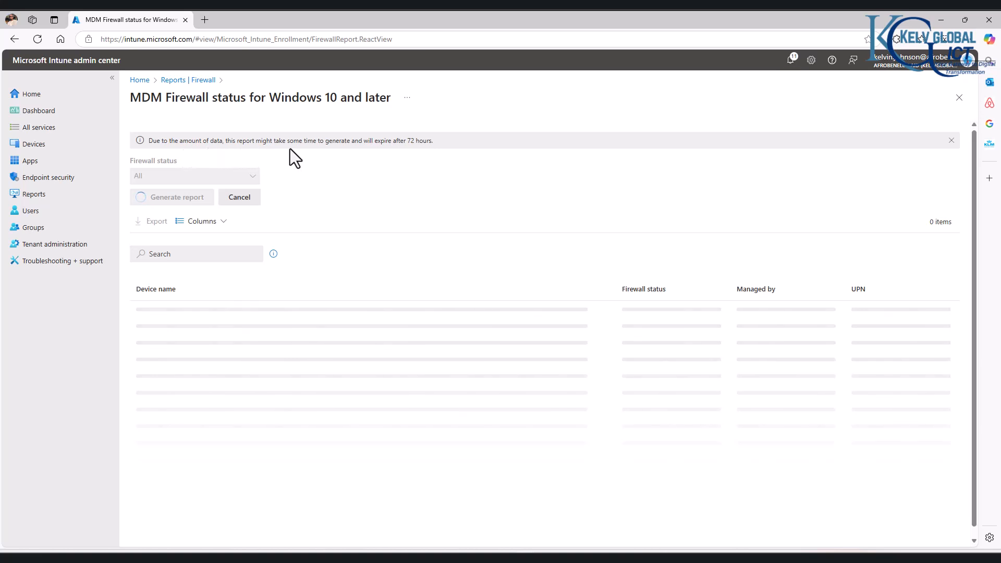
{"action": "mouse_move", "coordinate": [471, 170]}
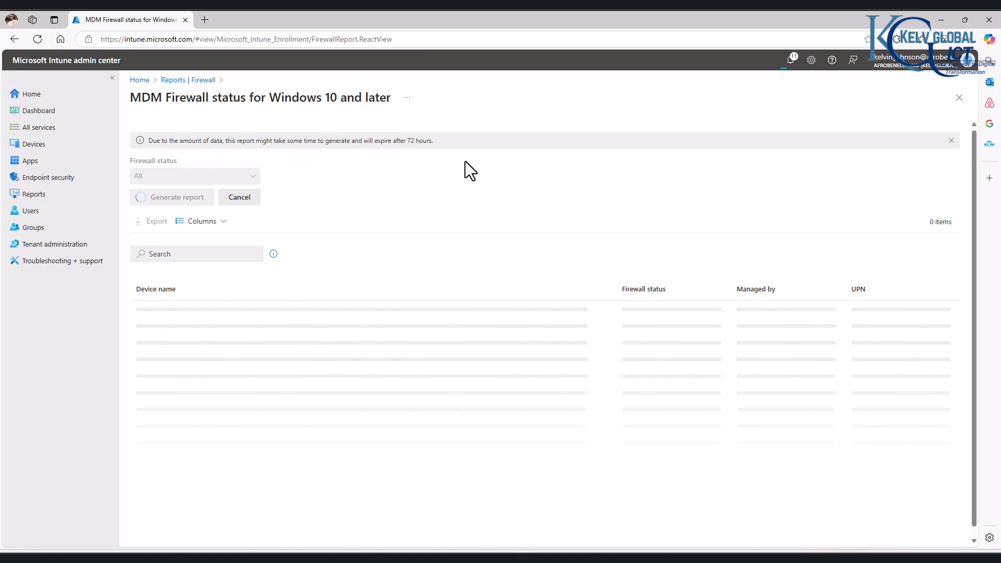
{"action": "mouse_move", "coordinate": [370, 214]}
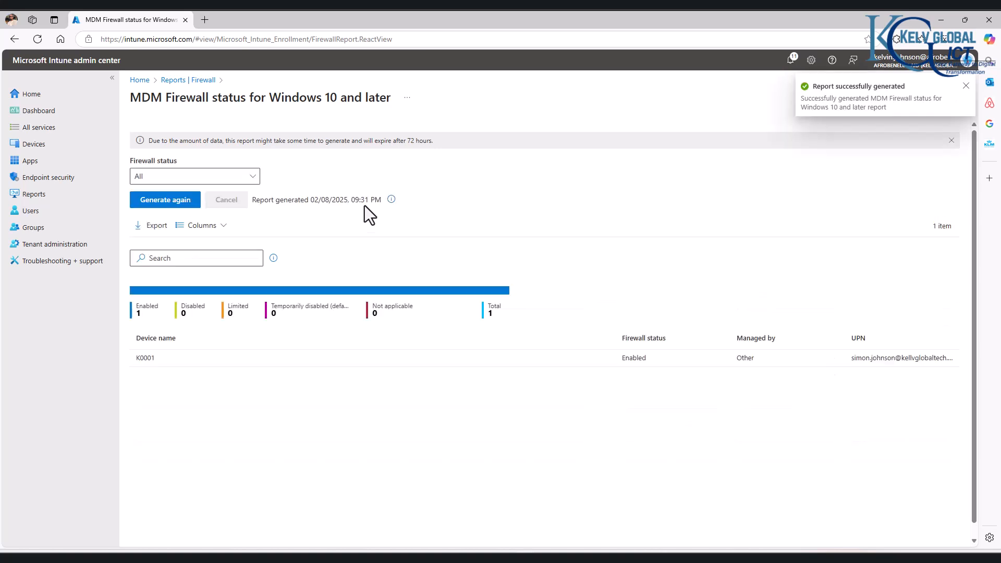
{"action": "mouse_move", "coordinate": [423, 335]}
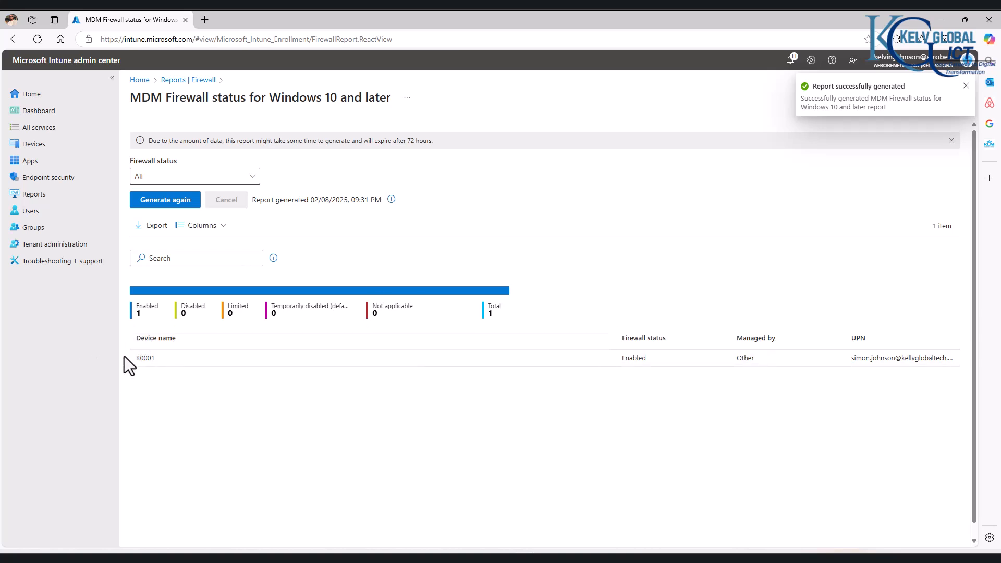
{"action": "left_click", "coordinate": [966, 85]}
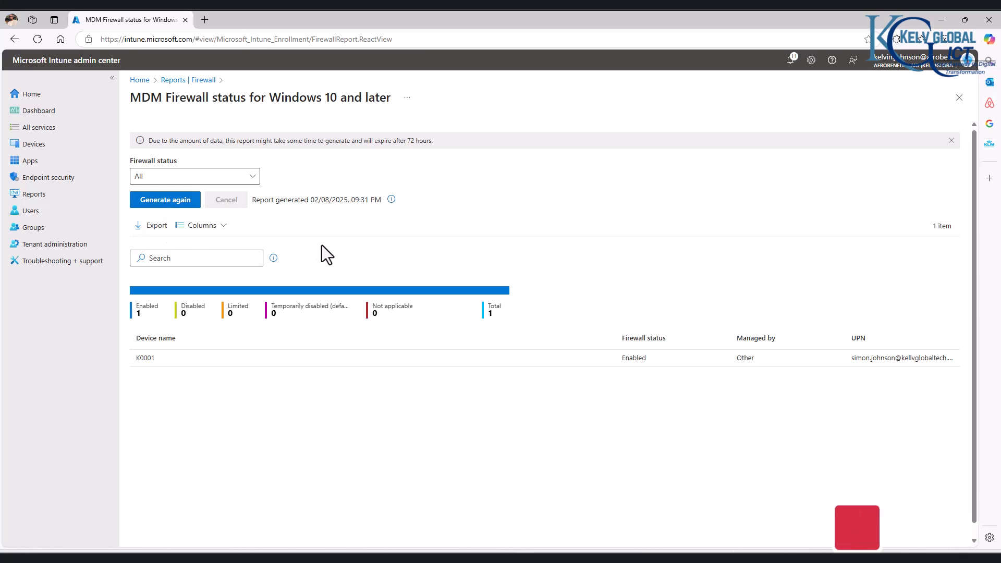
{"action": "left_click", "coordinate": [959, 97]}
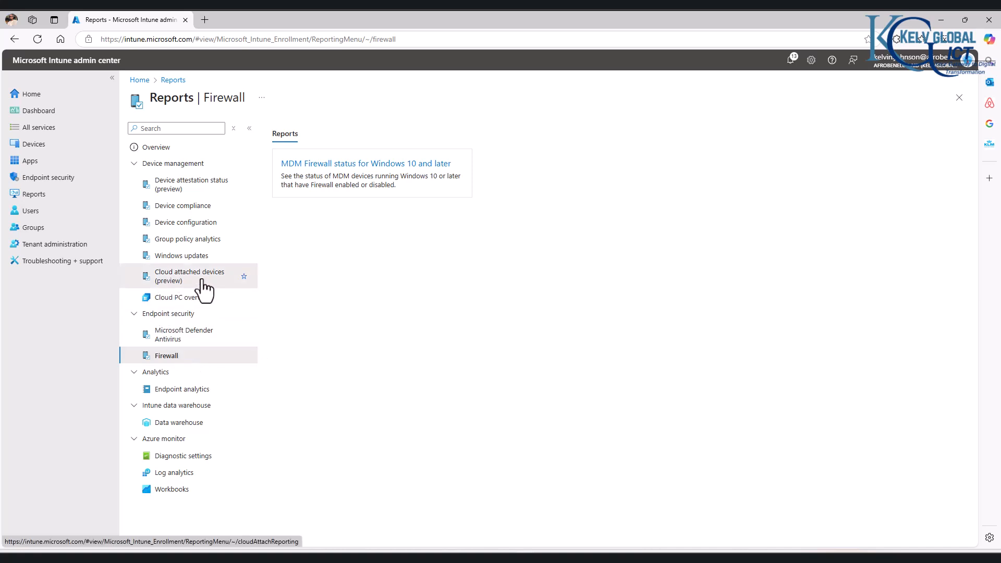
Bring up the Co-Management Eligibility report from the Cloud attached devices (preview) reports.
{"action": "left_click", "coordinate": [189, 275]}
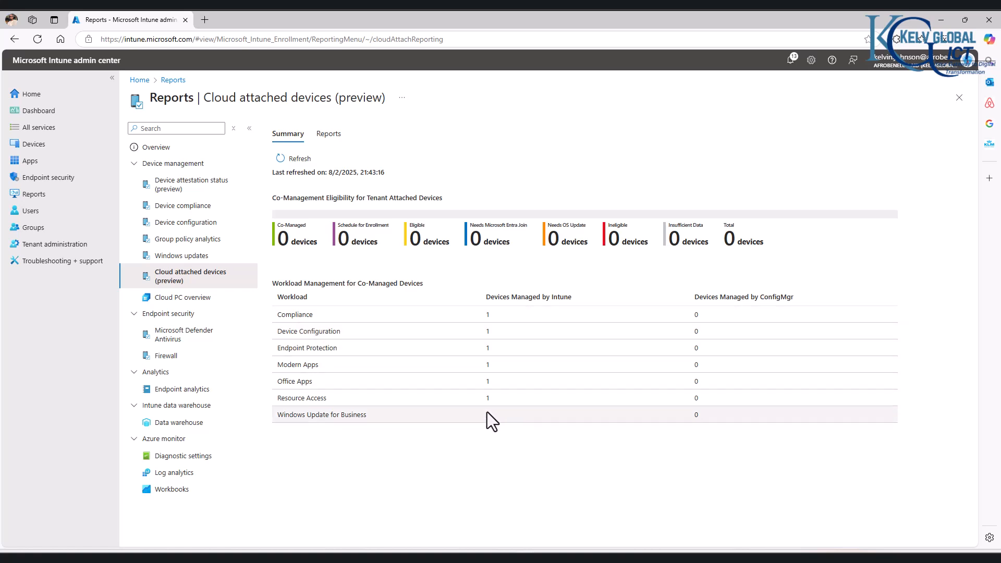
{"action": "mouse_move", "coordinate": [328, 259]}
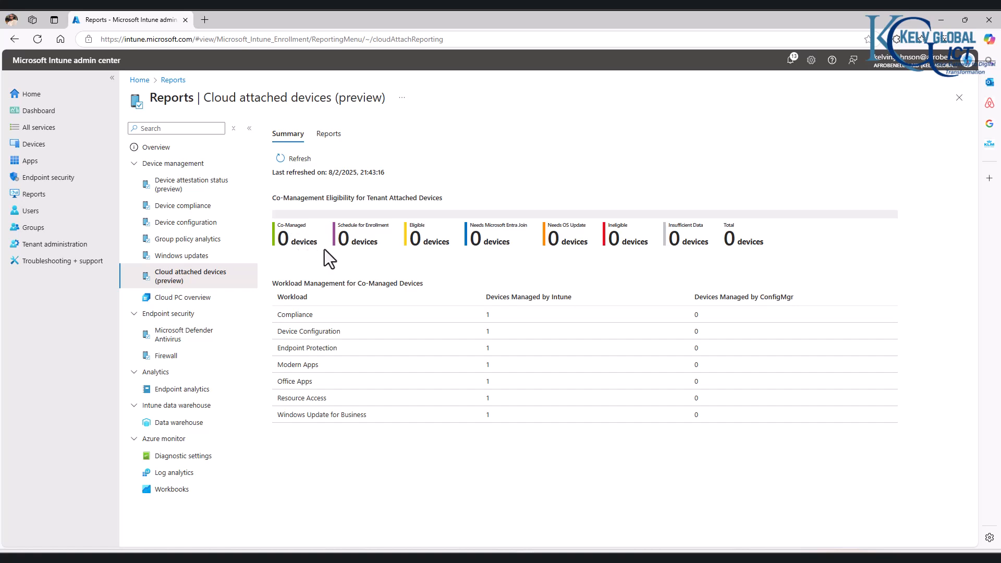
{"action": "mouse_move", "coordinate": [491, 256]}
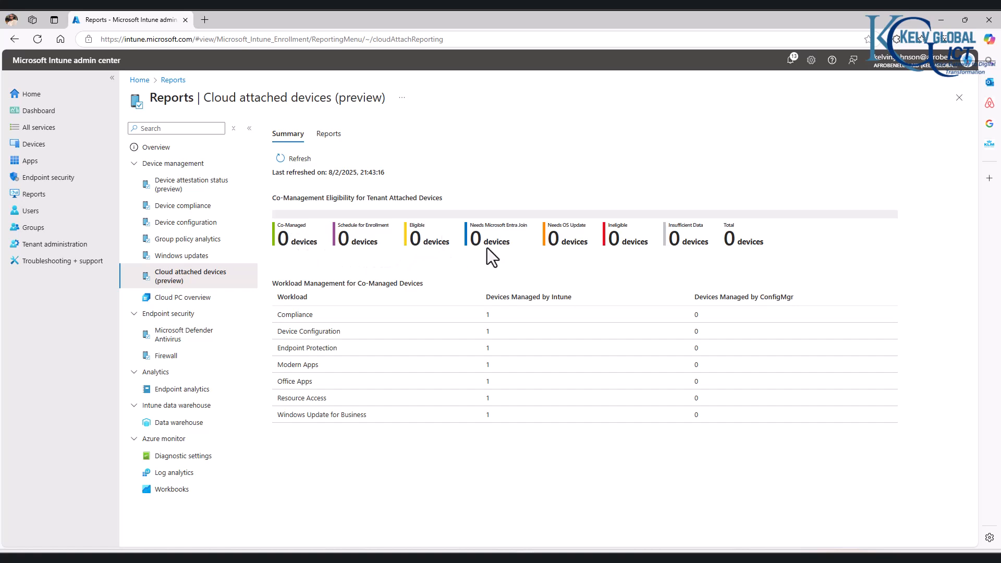
{"action": "mouse_move", "coordinate": [764, 266]}
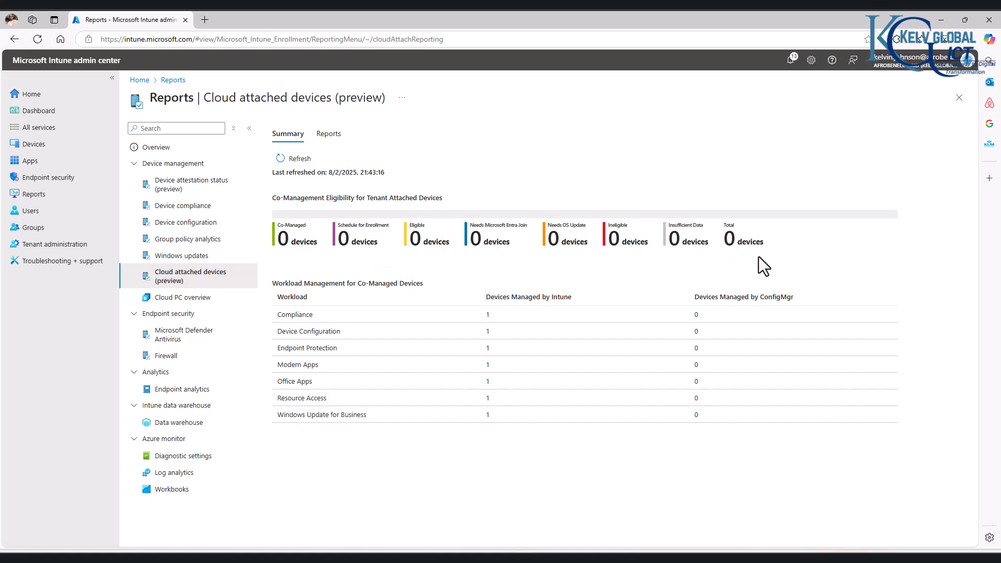
{"action": "left_click", "coordinate": [328, 134]}
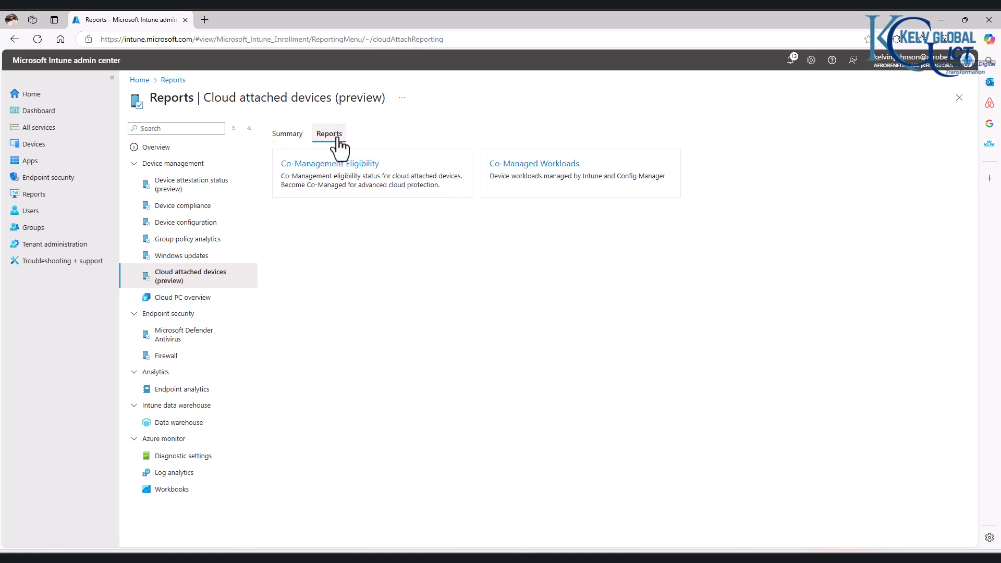
{"action": "mouse_move", "coordinate": [361, 177]}
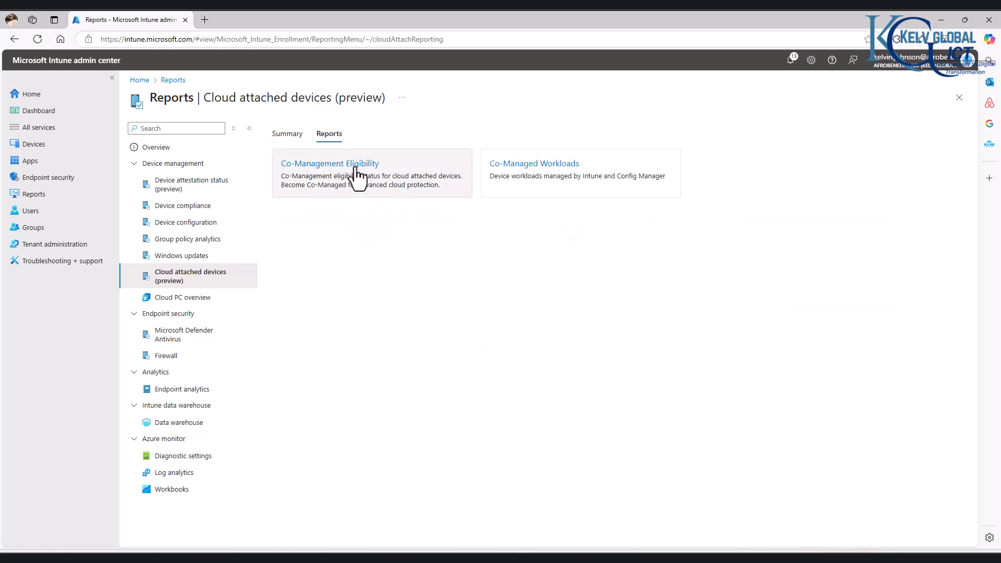
{"action": "left_click", "coordinate": [329, 163]}
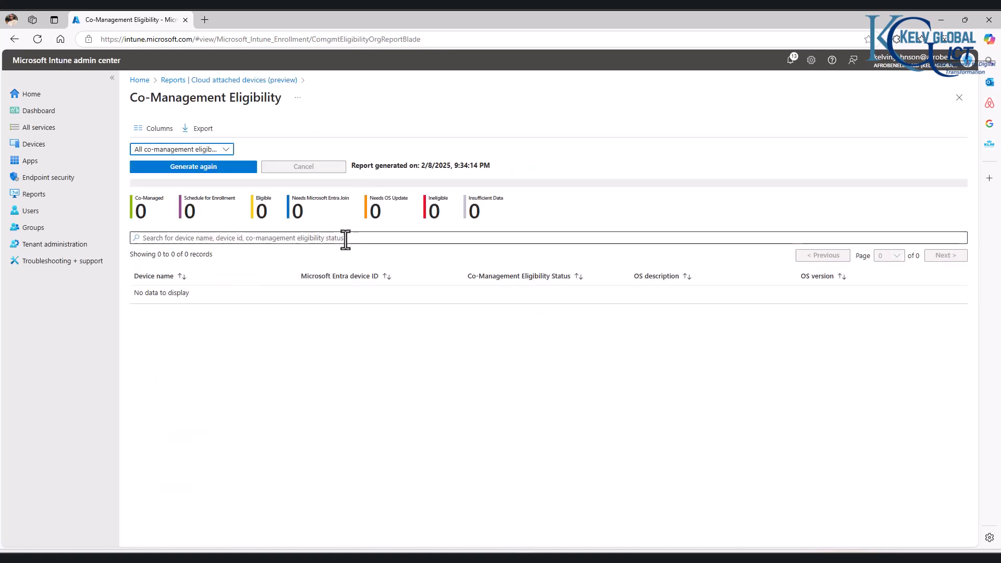
Regenerate the Co-Management Eligibility report and return to the cloud attached devices reports list.
{"action": "left_click", "coordinate": [193, 167]}
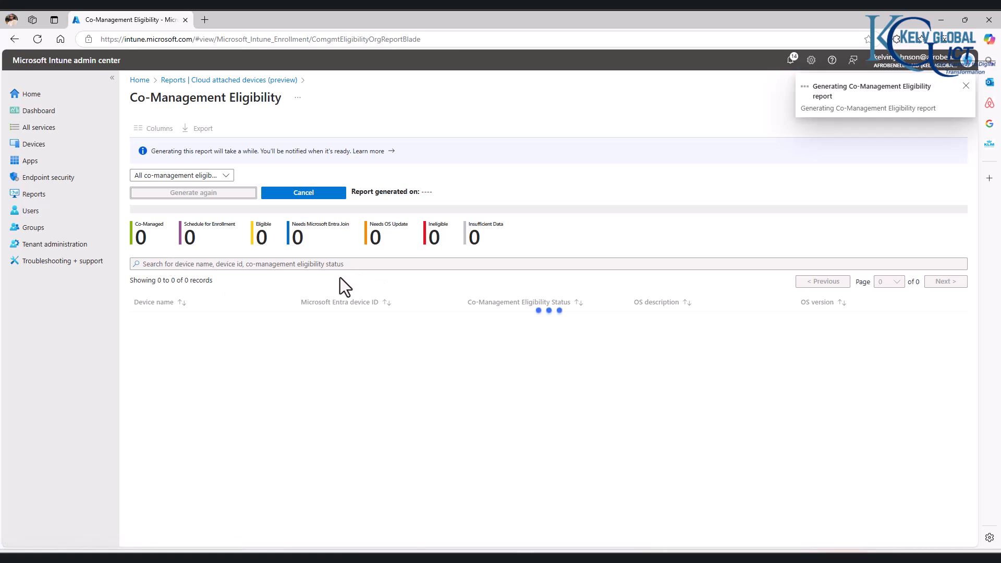
{"action": "left_click", "coordinate": [966, 85]}
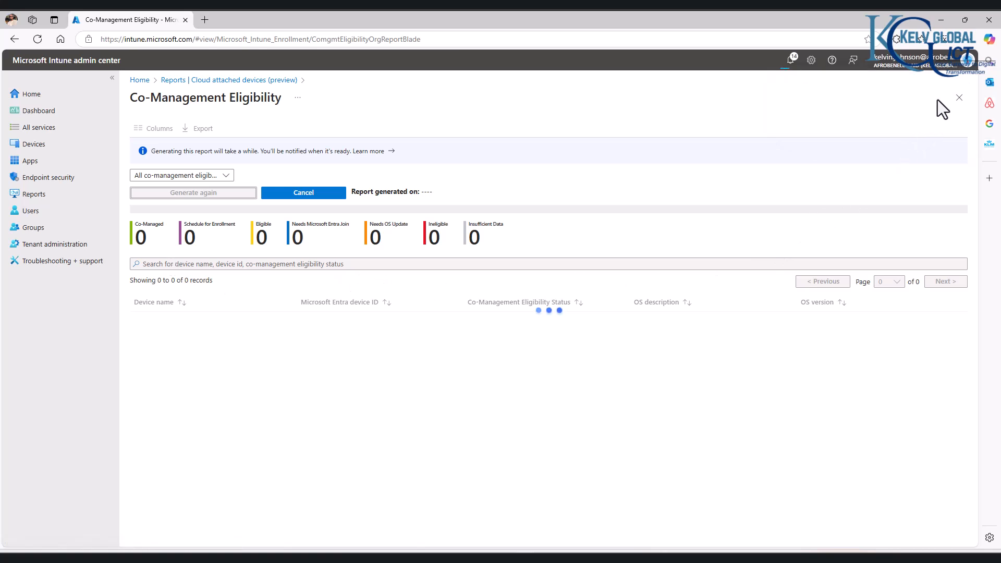
{"action": "left_click", "coordinate": [958, 97]}
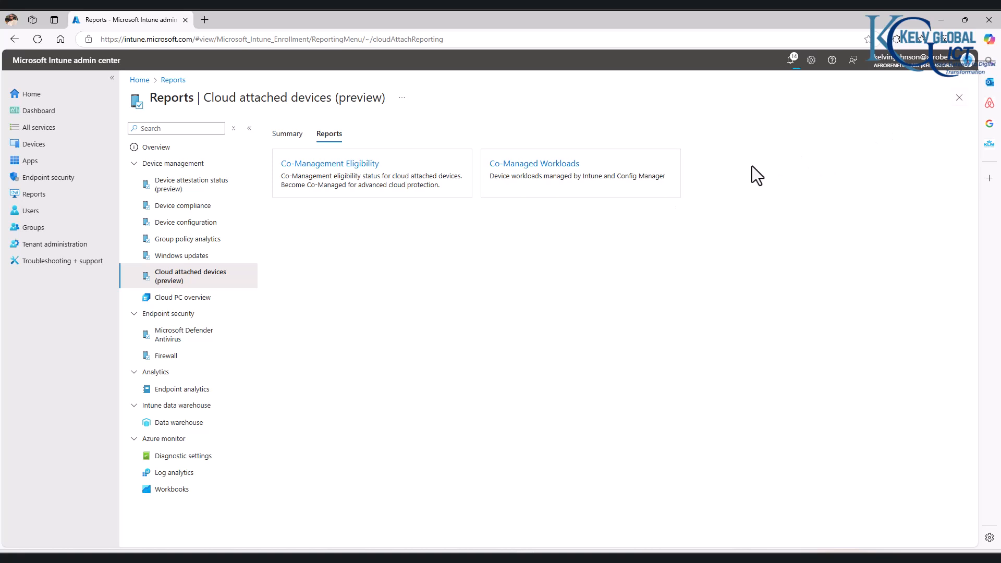
{"action": "mouse_move", "coordinate": [266, 376]}
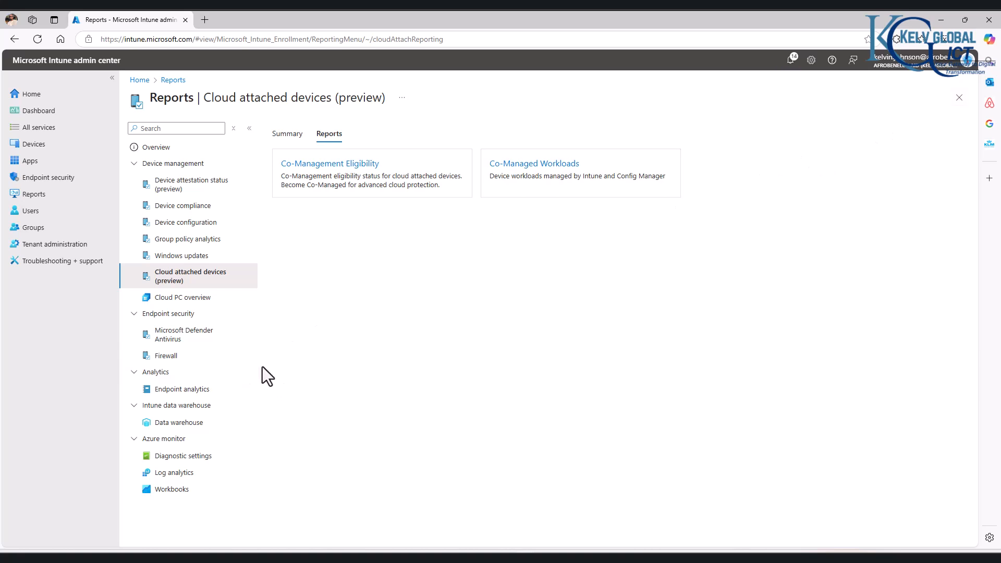
{"action": "left_click", "coordinate": [330, 164]}
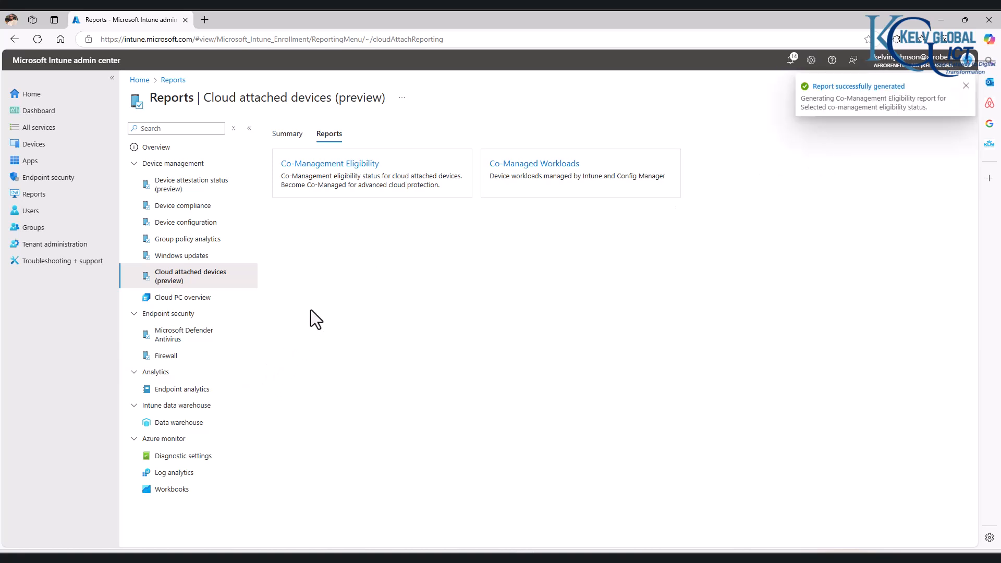
{"action": "mouse_move", "coordinate": [307, 327]}
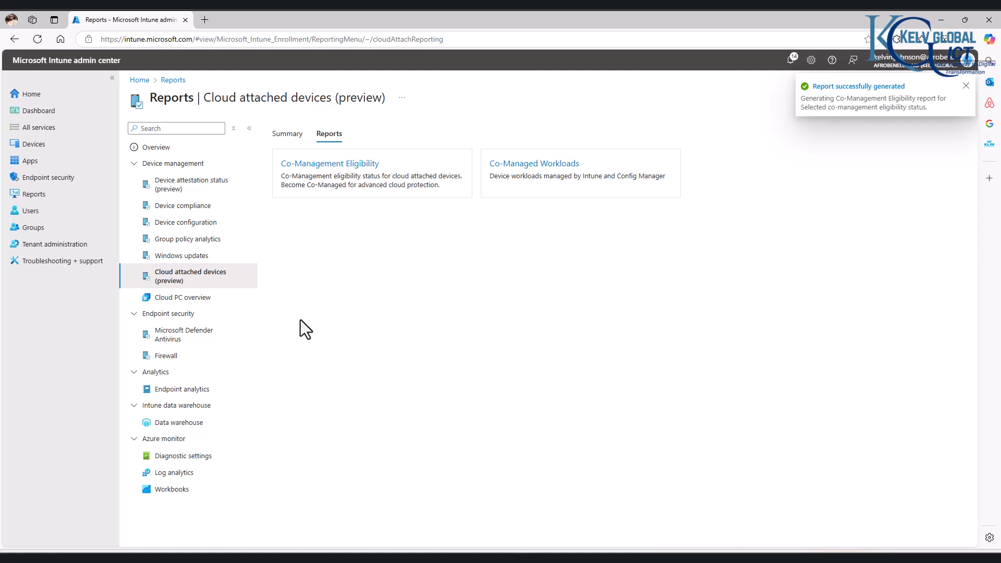
{"action": "left_click", "coordinate": [966, 86]}
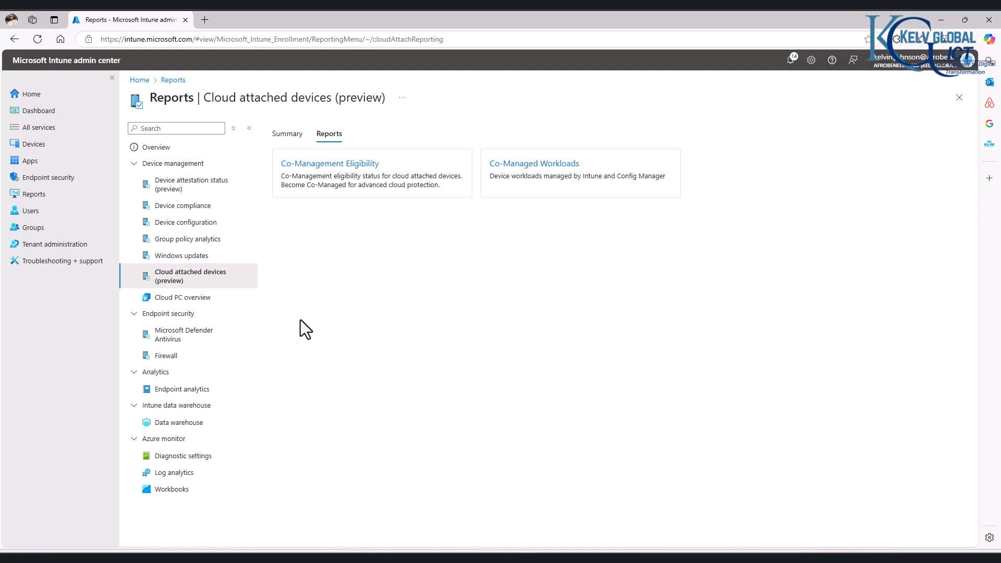
{"action": "mouse_move", "coordinate": [186, 206]}
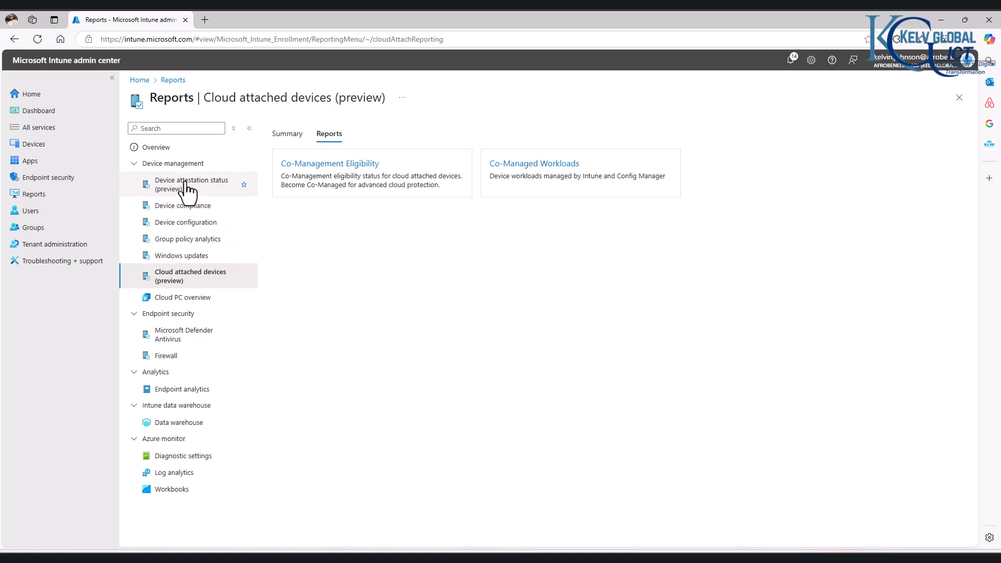
{"action": "mouse_move", "coordinate": [187, 186]}
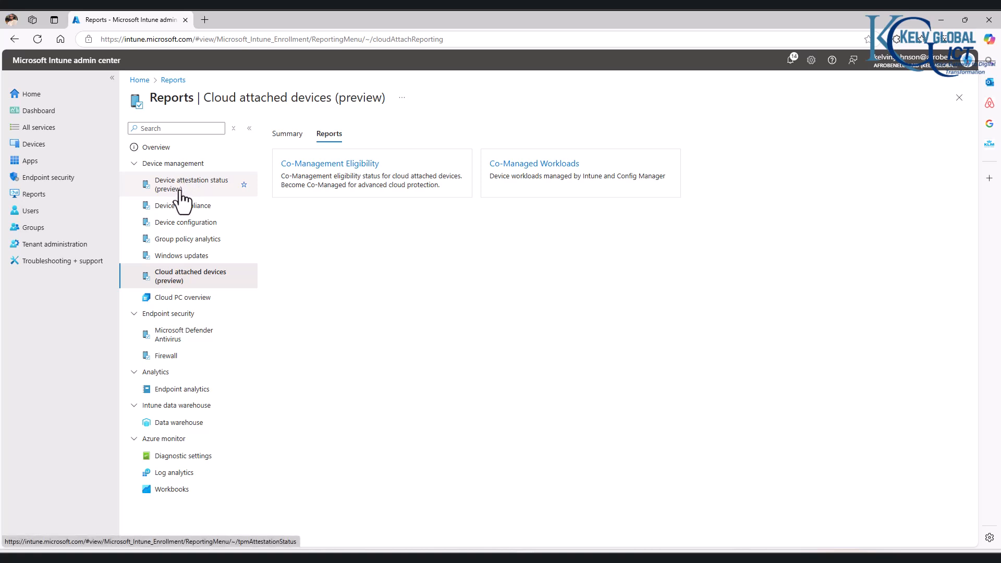
{"action": "mouse_move", "coordinate": [178, 241]}
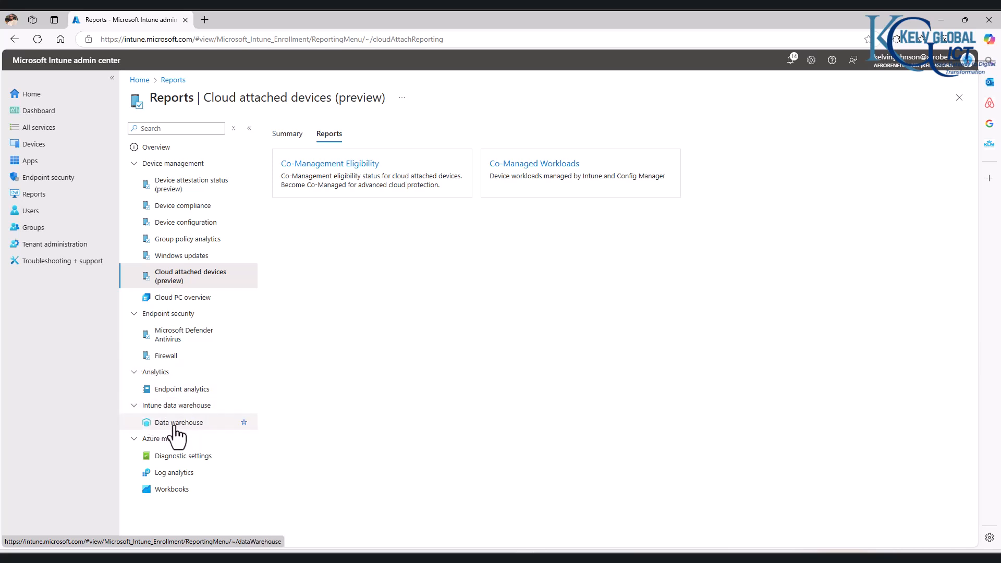
Review the Data warehouse page, then show Log analytics with no diagnostic settings defined.
{"action": "left_click", "coordinate": [180, 423]}
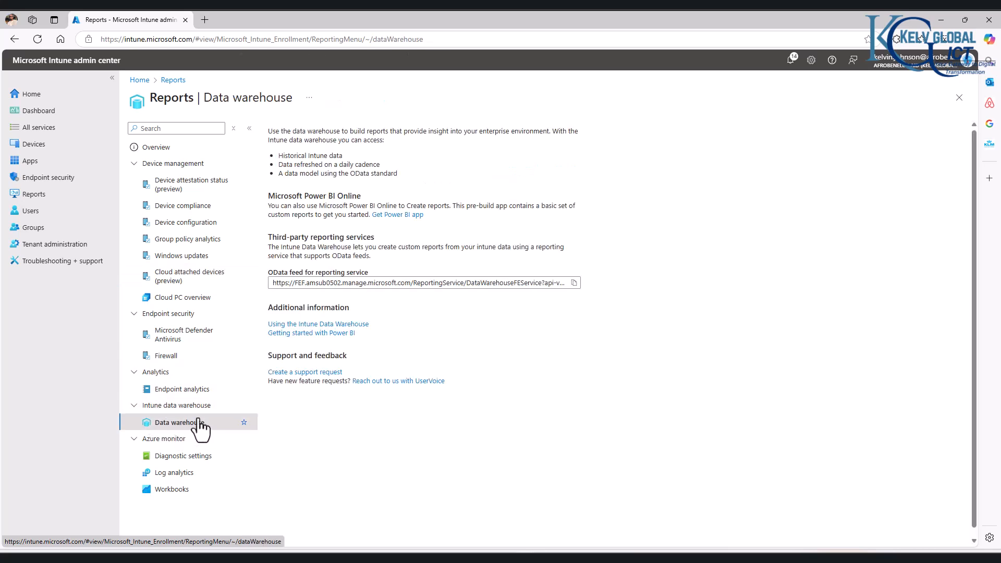
{"action": "left_click", "coordinate": [174, 472]}
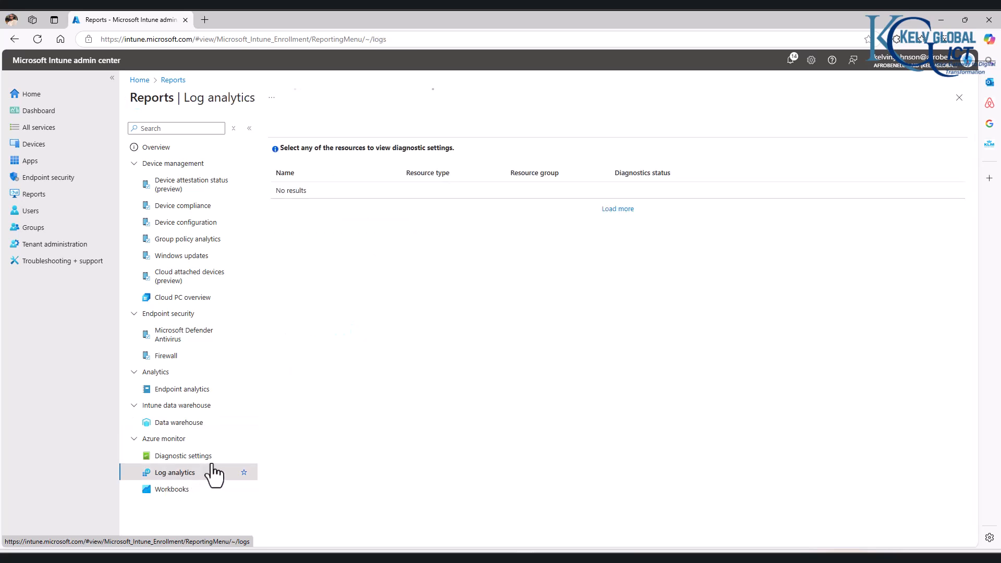
{"action": "left_click", "coordinate": [174, 472]}
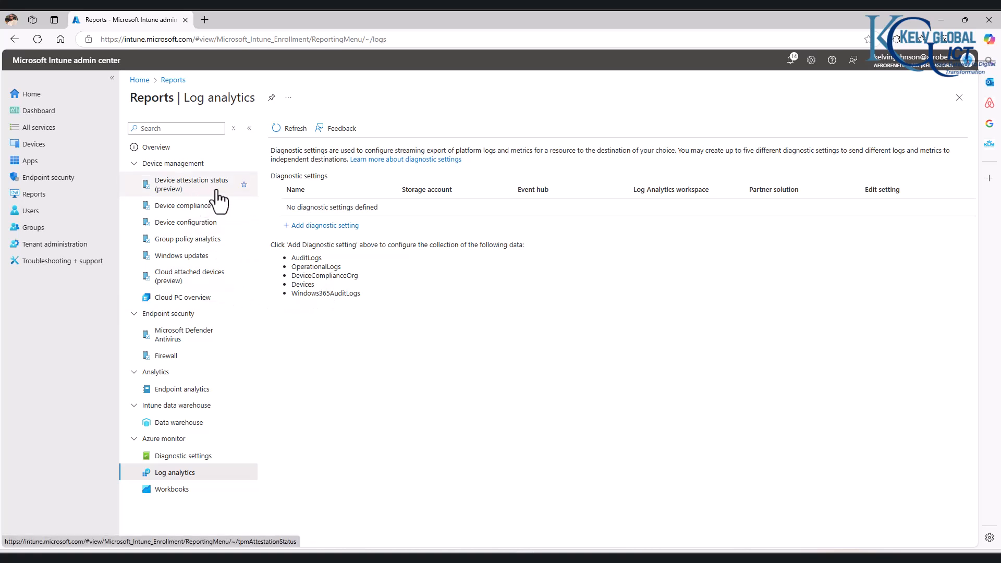
{"action": "mouse_move", "coordinate": [186, 205]}
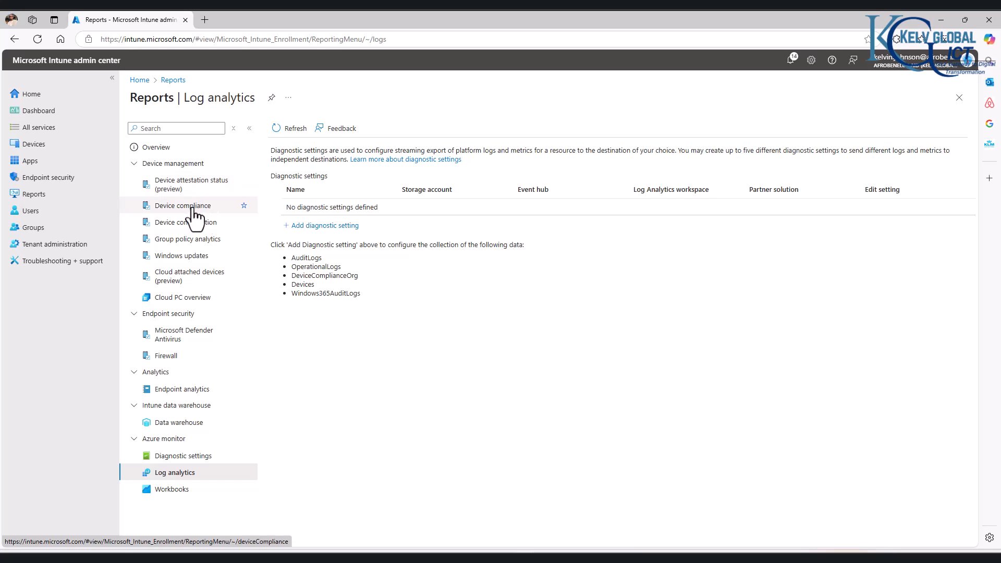